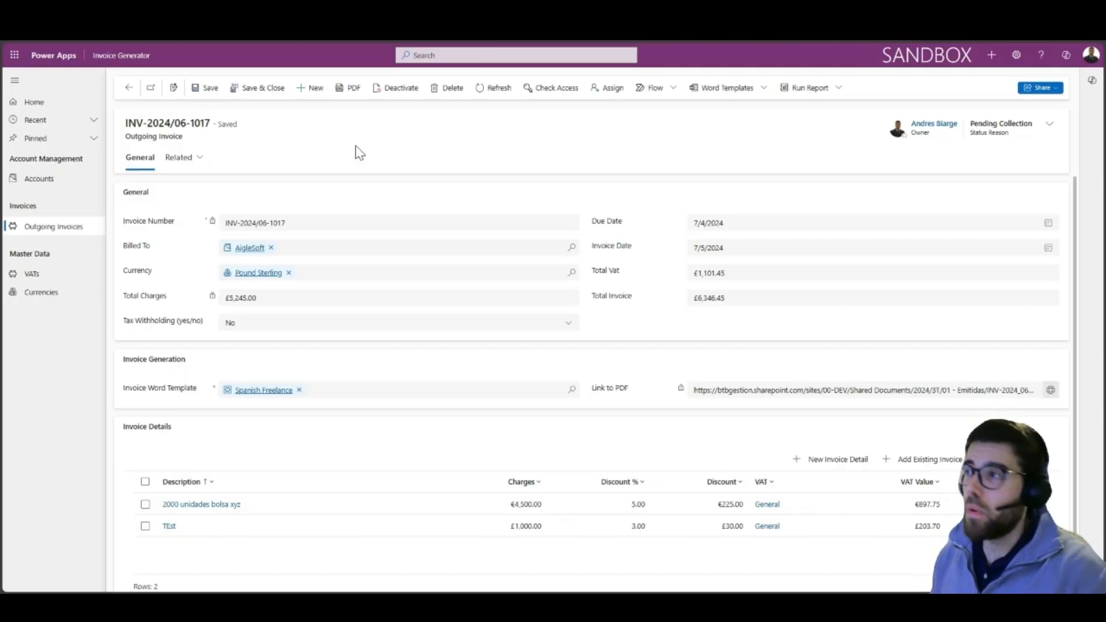
mouse_move(321, 144)
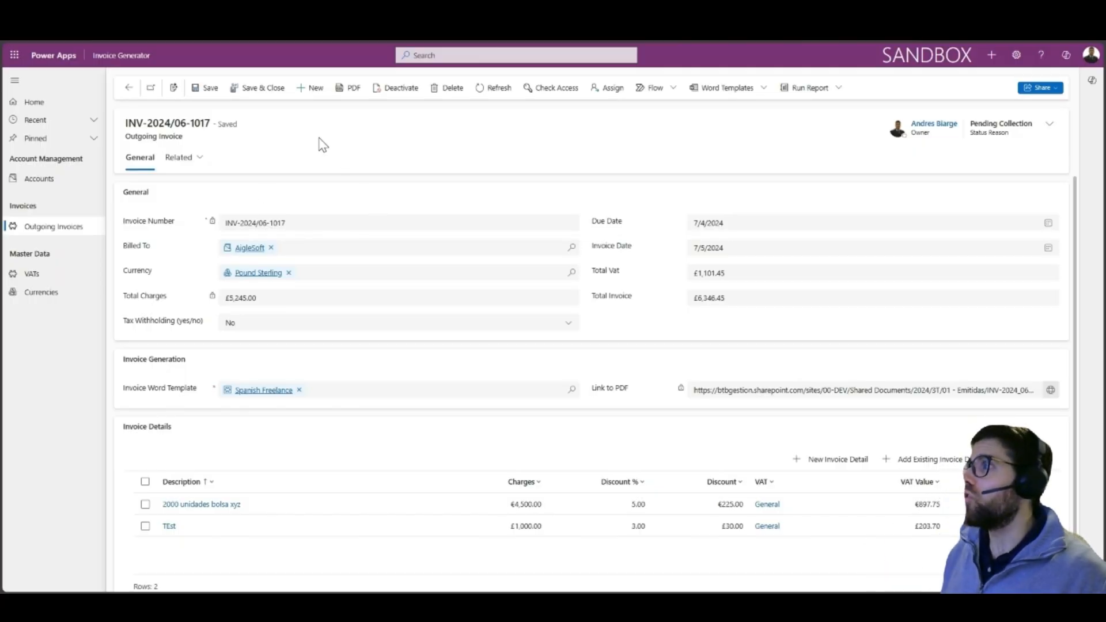
mouse_move(310, 267)
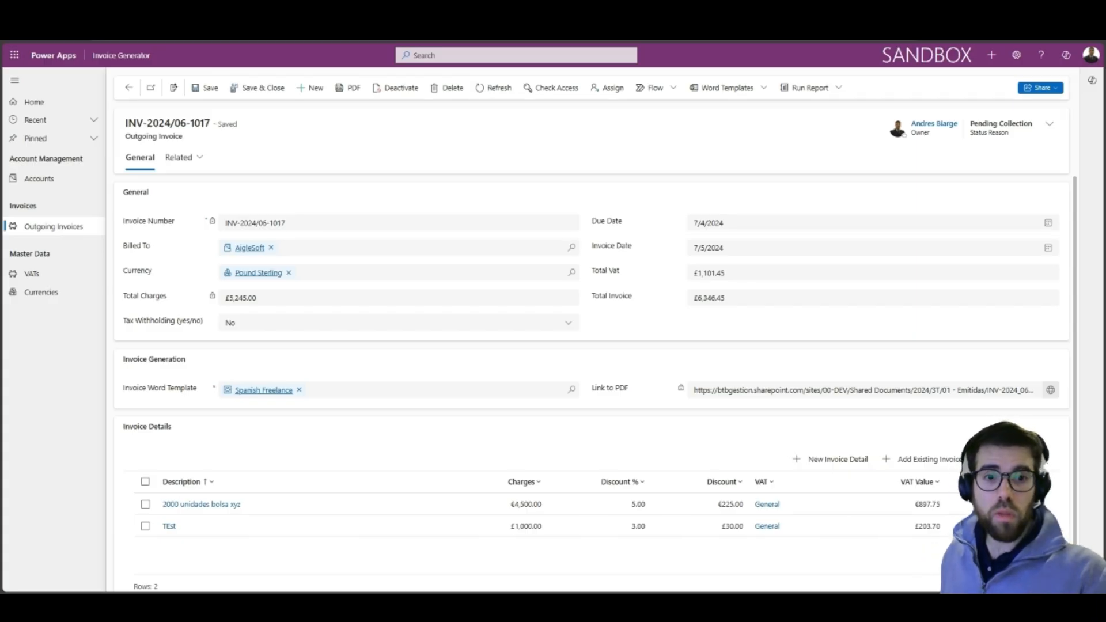
mouse_move(341, 115)
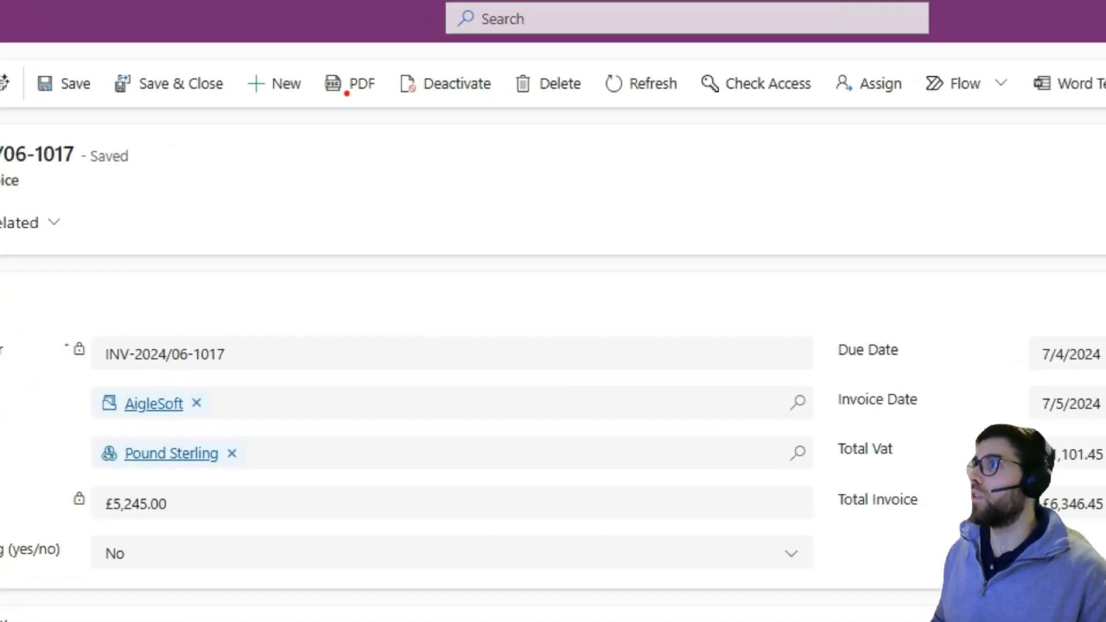
Open the existing PDF for invoice INV-2024/06-1017 from the PDF generation dialog
click(359, 83)
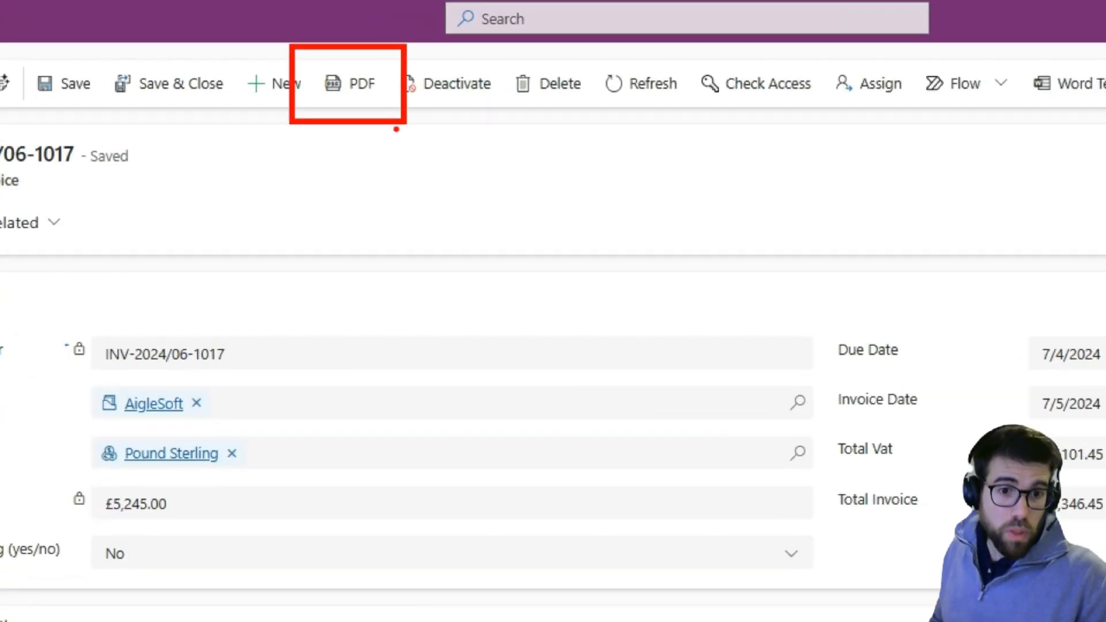
click(362, 83)
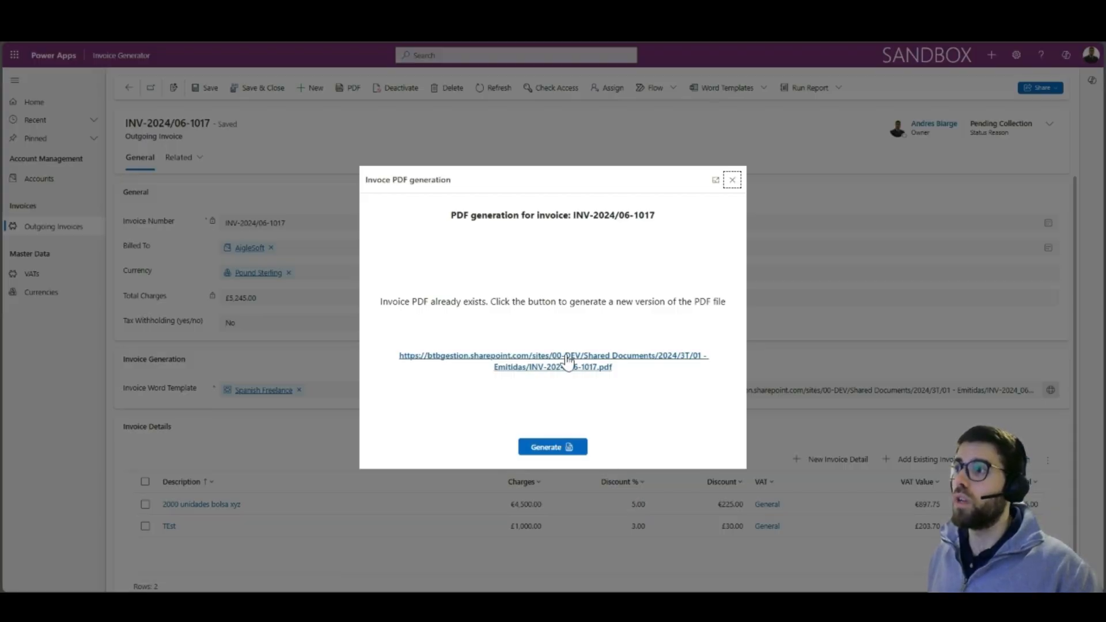
click(552, 361)
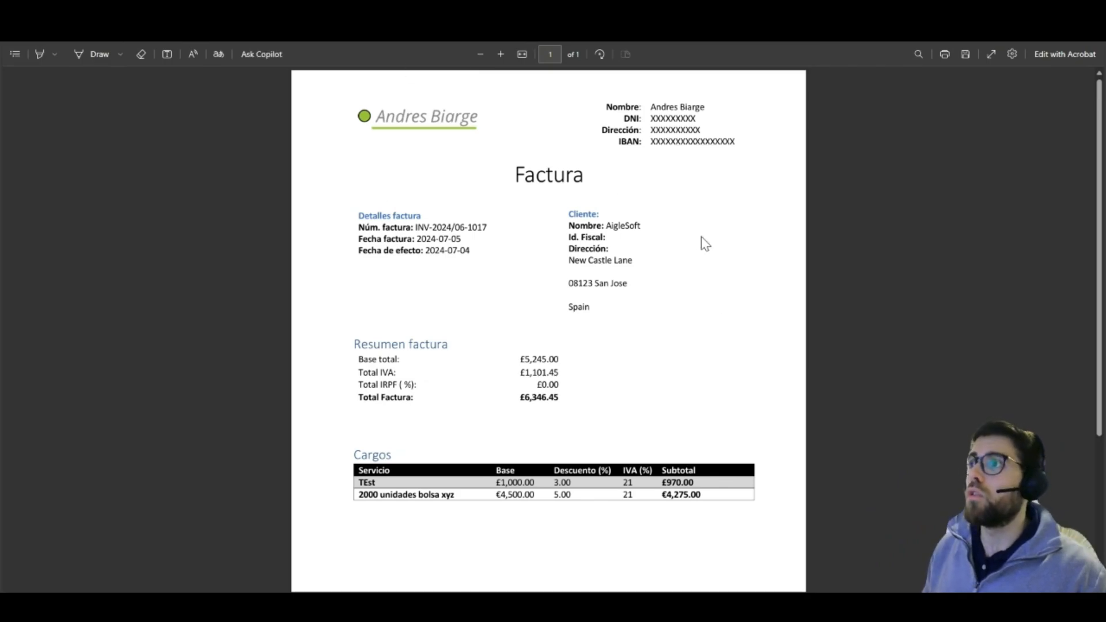
mouse_move(387, 378)
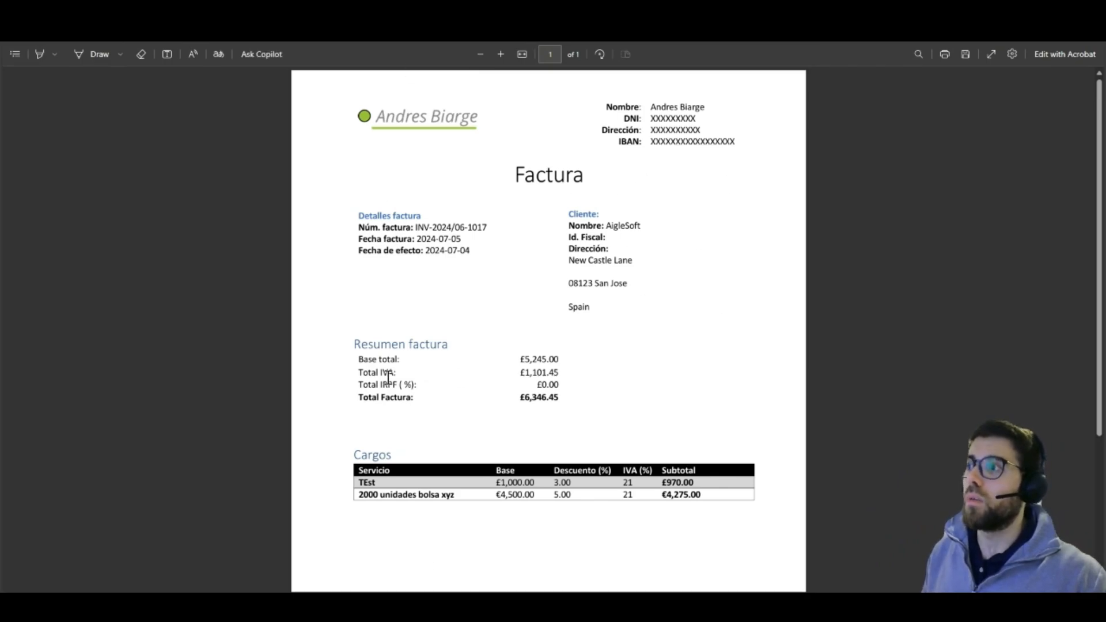
mouse_move(559, 403)
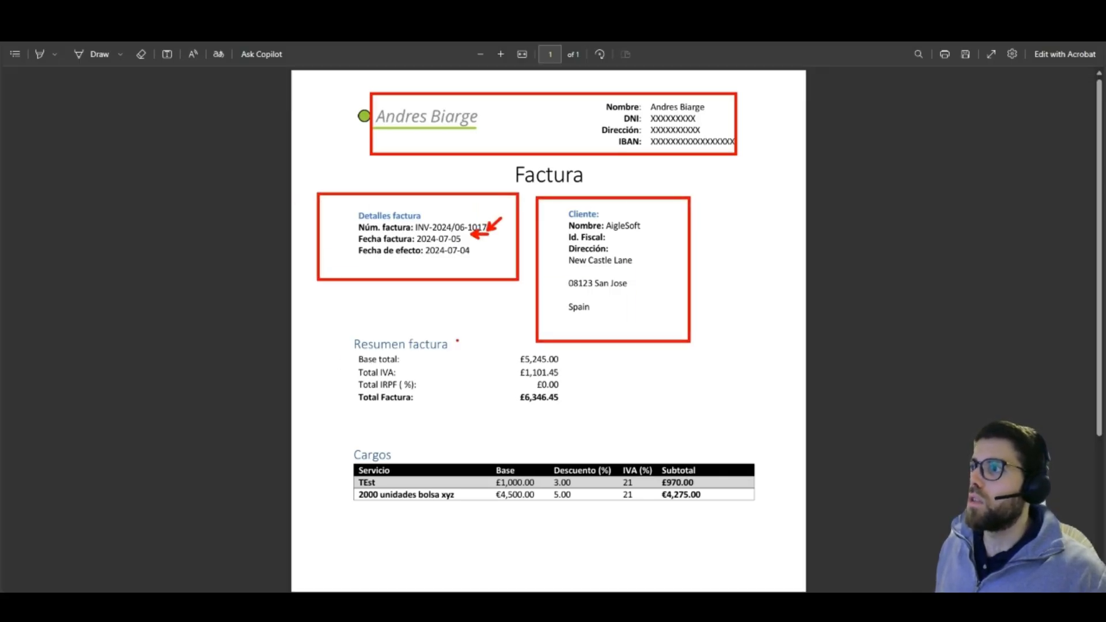
Mark the invoice summary totals and the Cargos charges table in the Factura PDF
drag(424, 307, 465, 395)
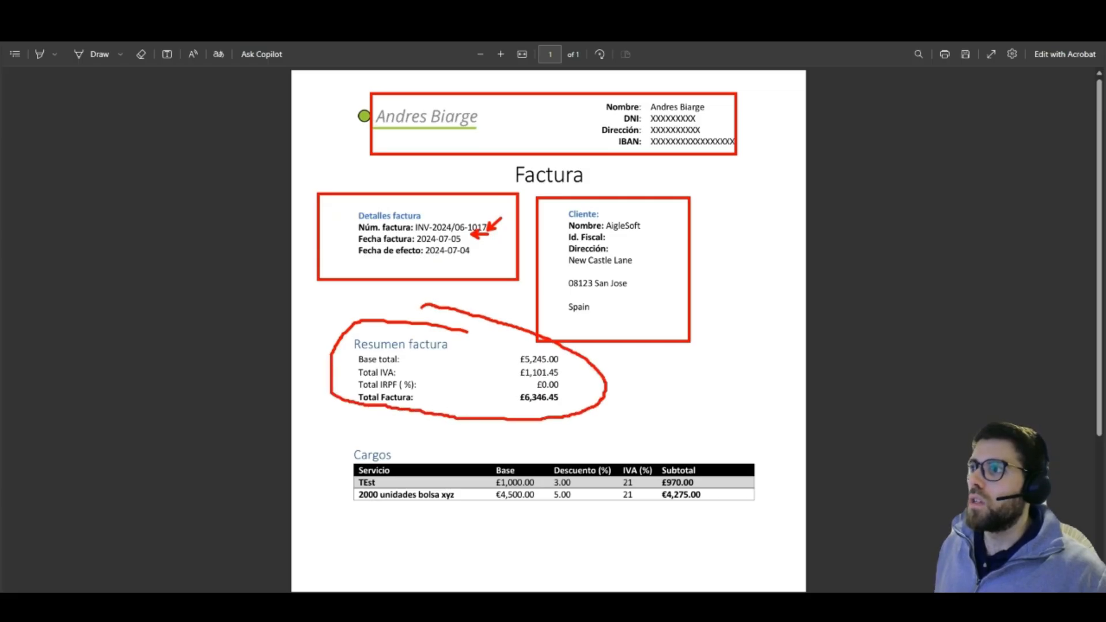
drag(296, 478, 351, 477)
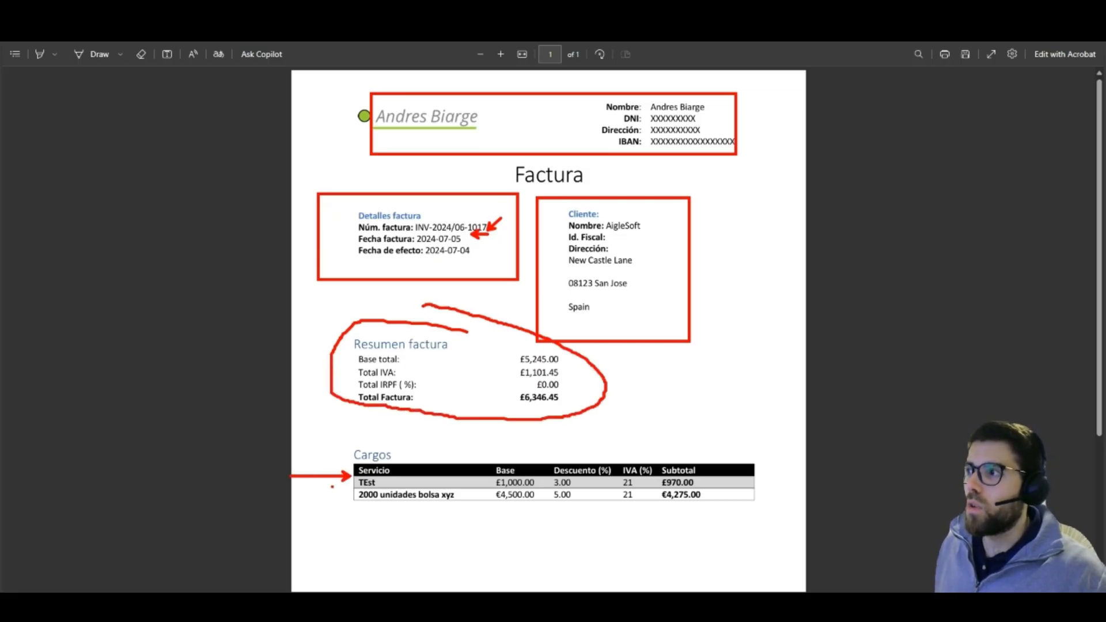
drag(296, 500, 349, 500)
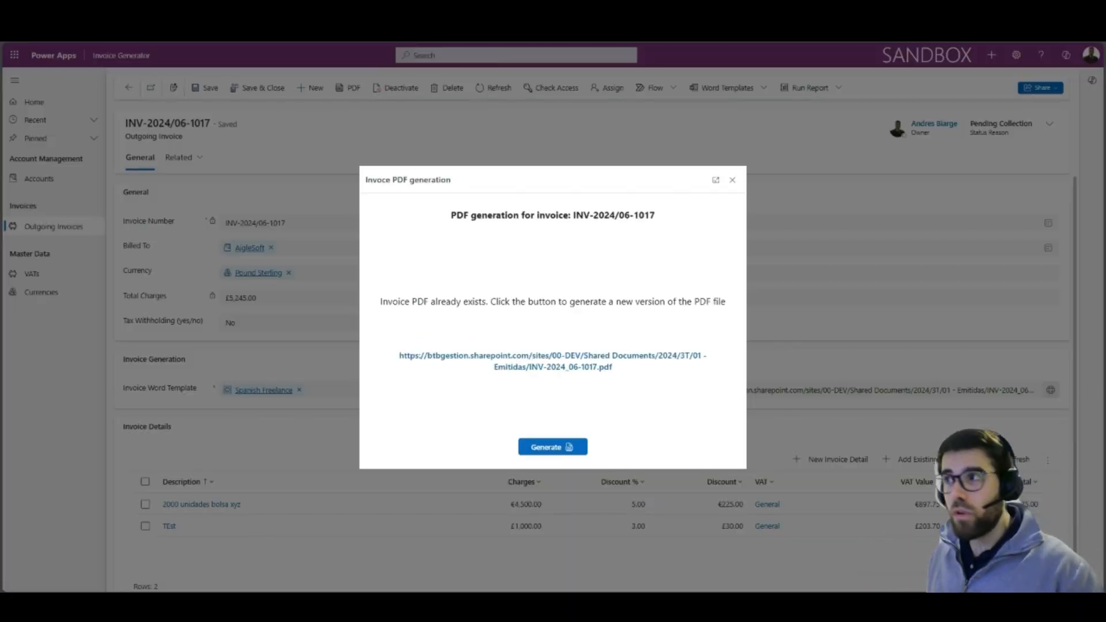
mouse_move(344, 120)
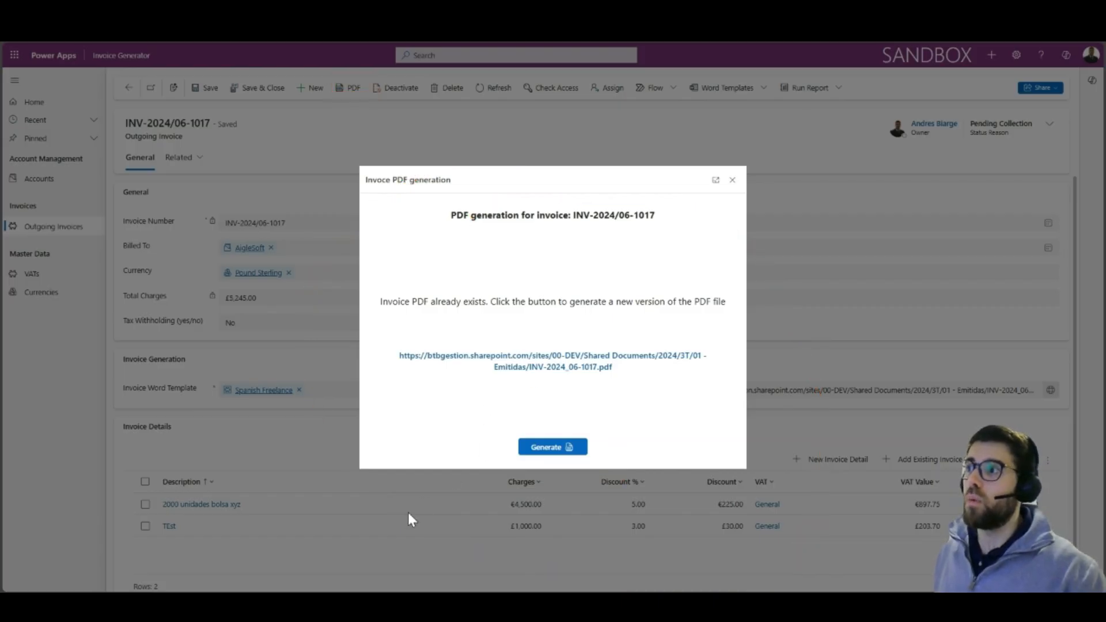
mouse_move(425, 518)
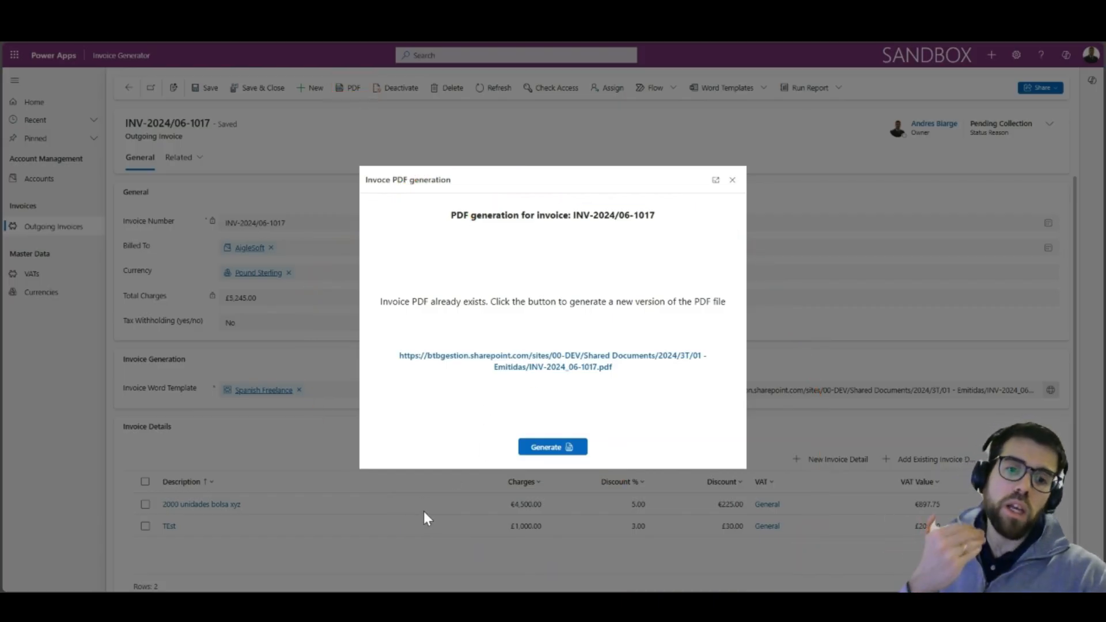
mouse_move(399, 513)
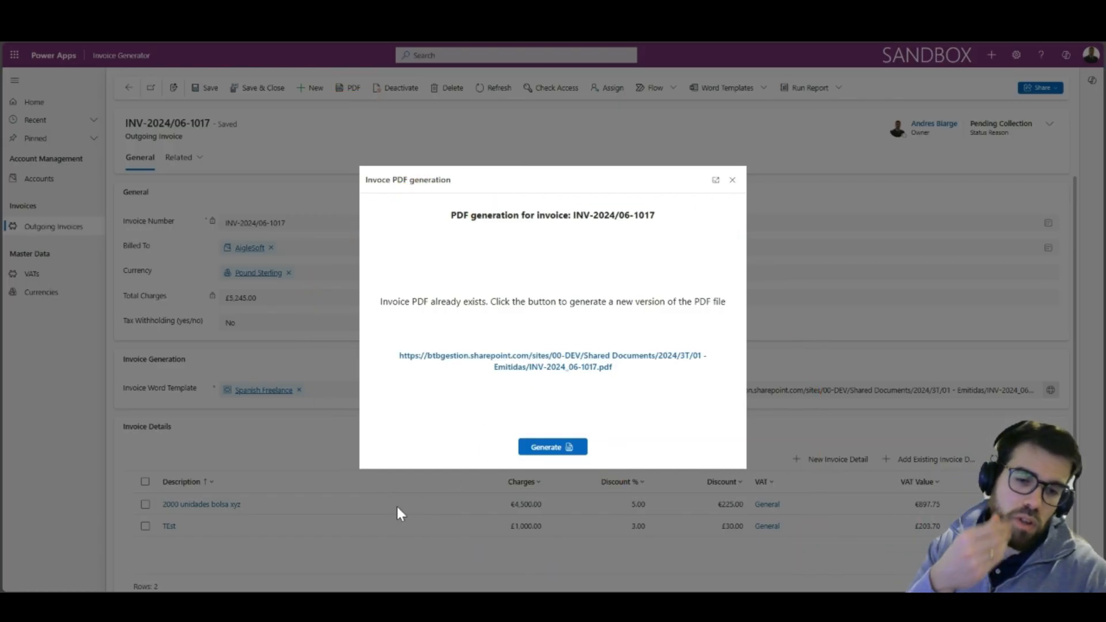
mouse_move(754, 173)
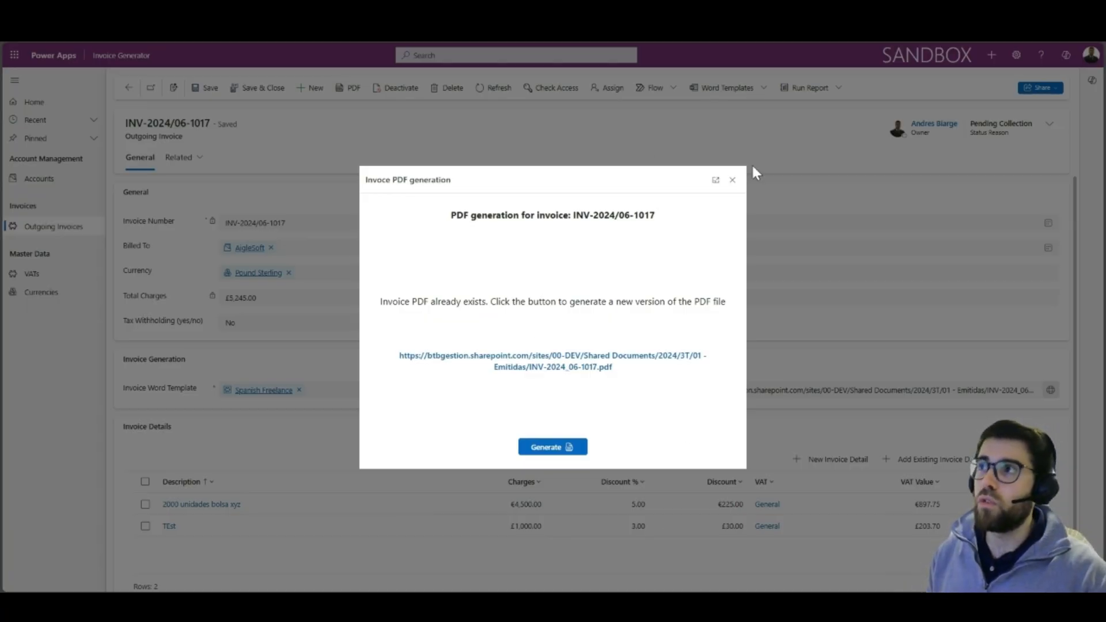
Close the Invoice PDF generation dialog to return to the INV-2024/06-1017 record
click(731, 180)
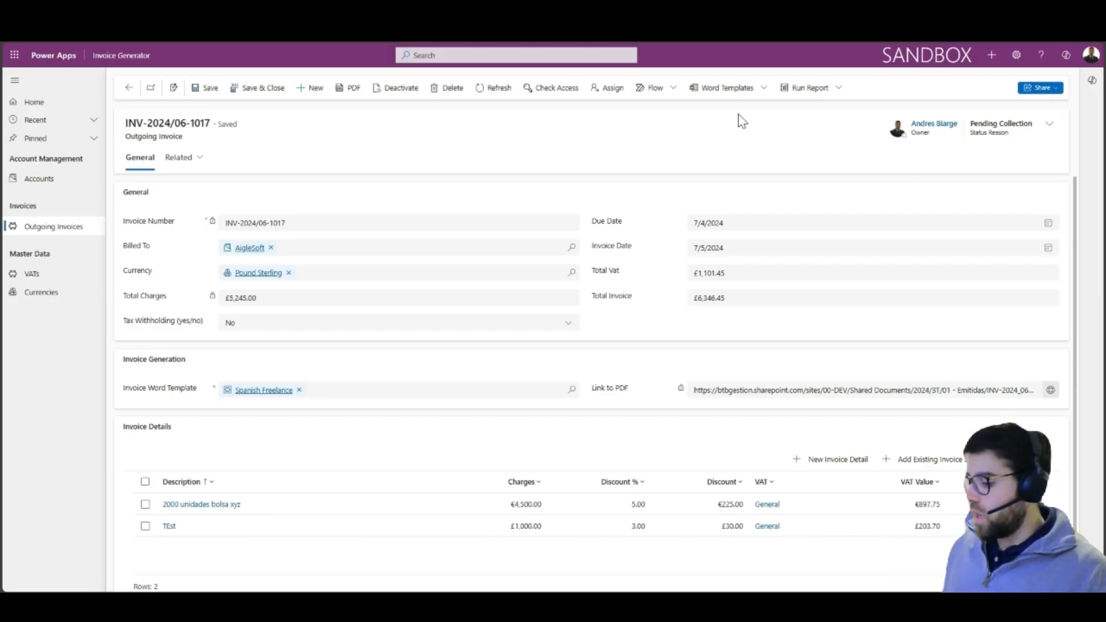
mouse_move(703, 78)
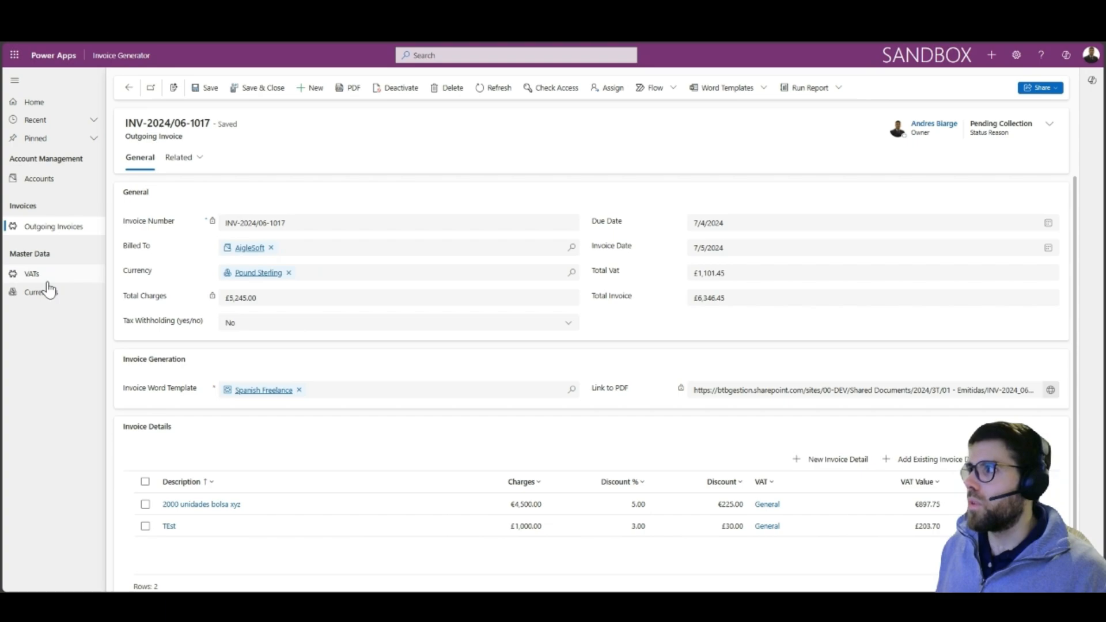
click(32, 274)
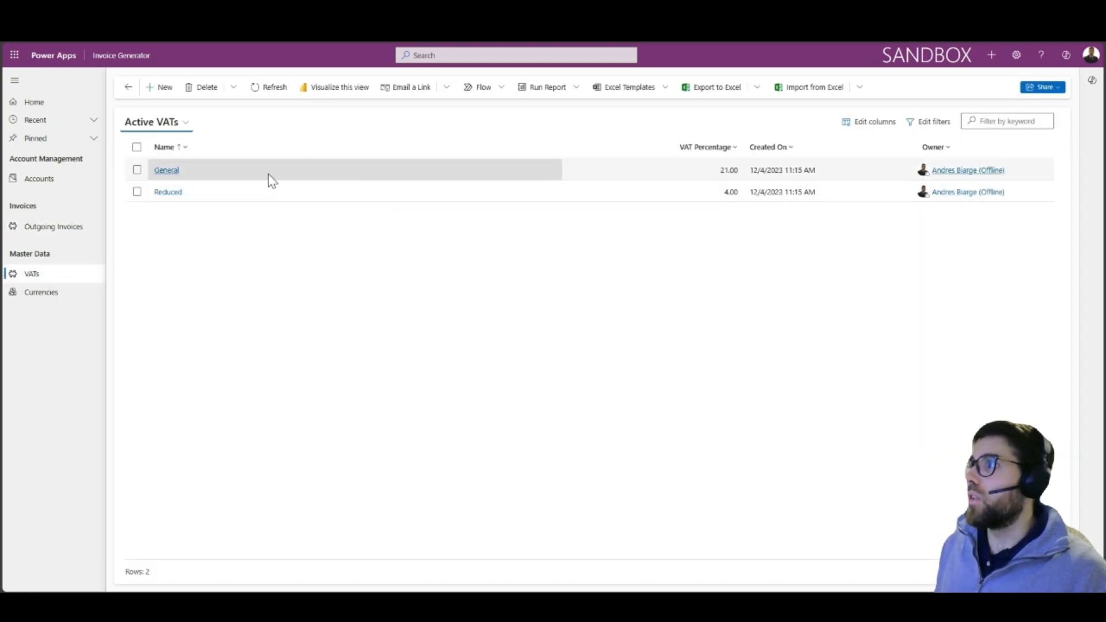
click(167, 169)
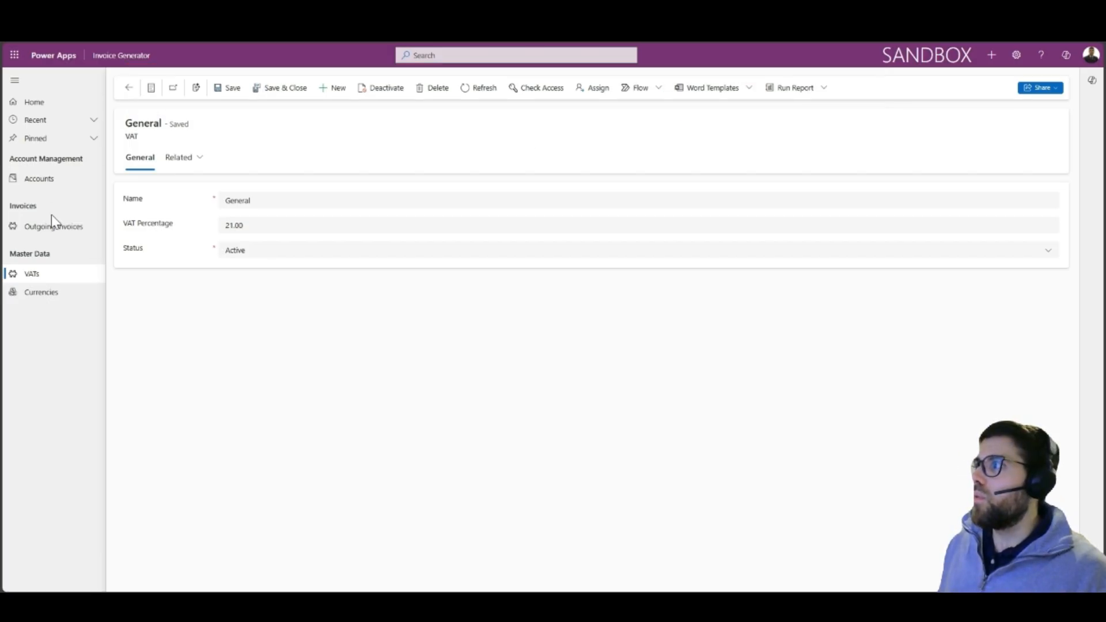
click(53, 226)
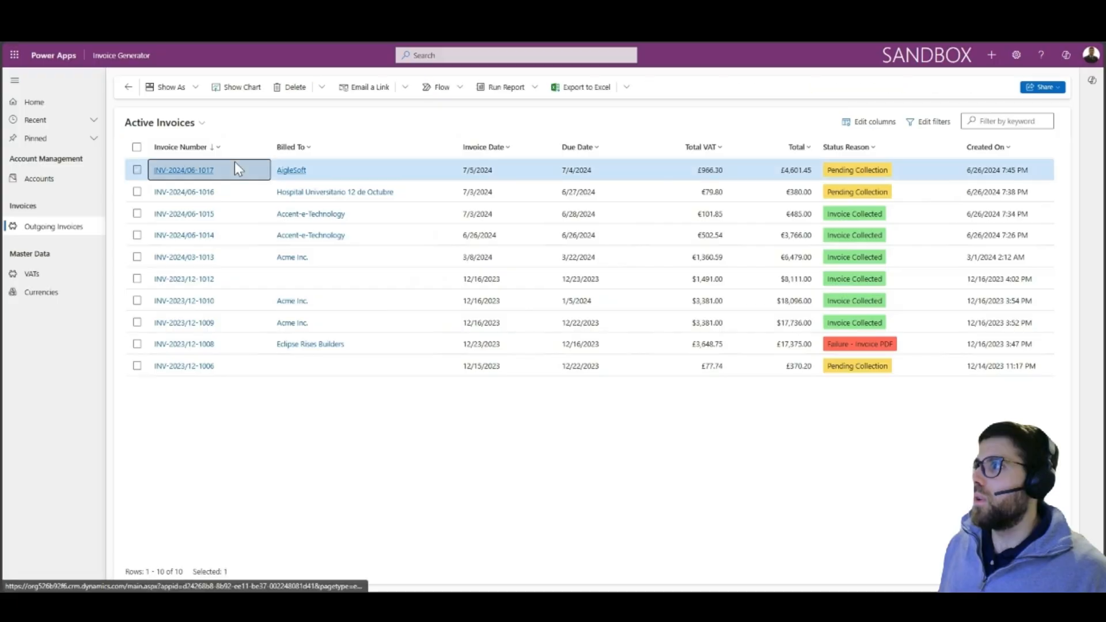
click(183, 170)
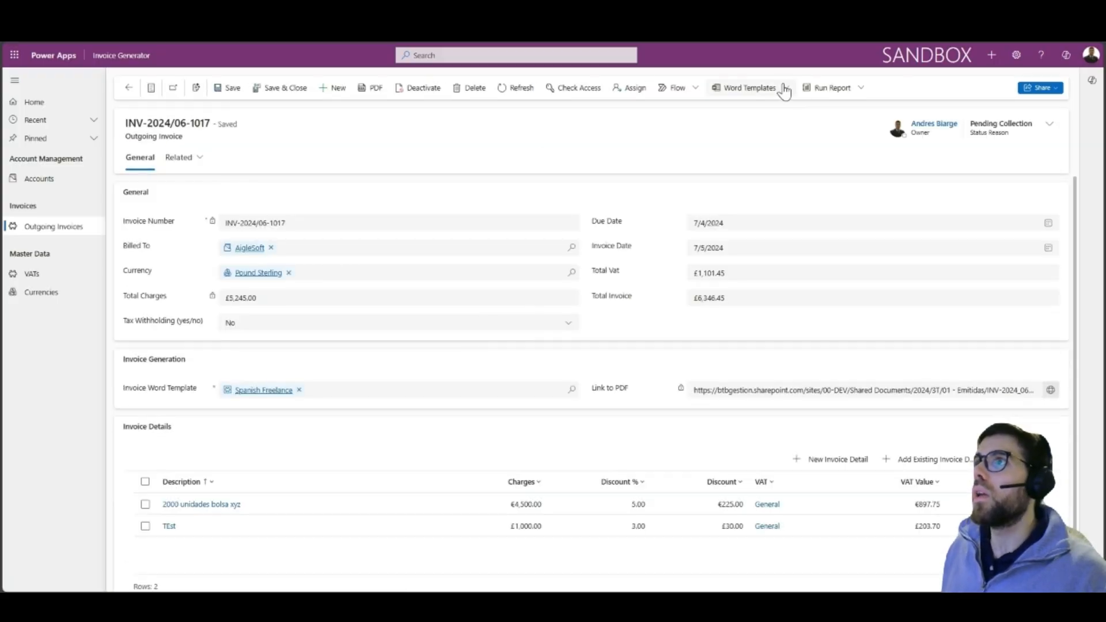
Generate INV-2024/06-1017 as a Word document from the Outgoing Invoice template
click(749, 87)
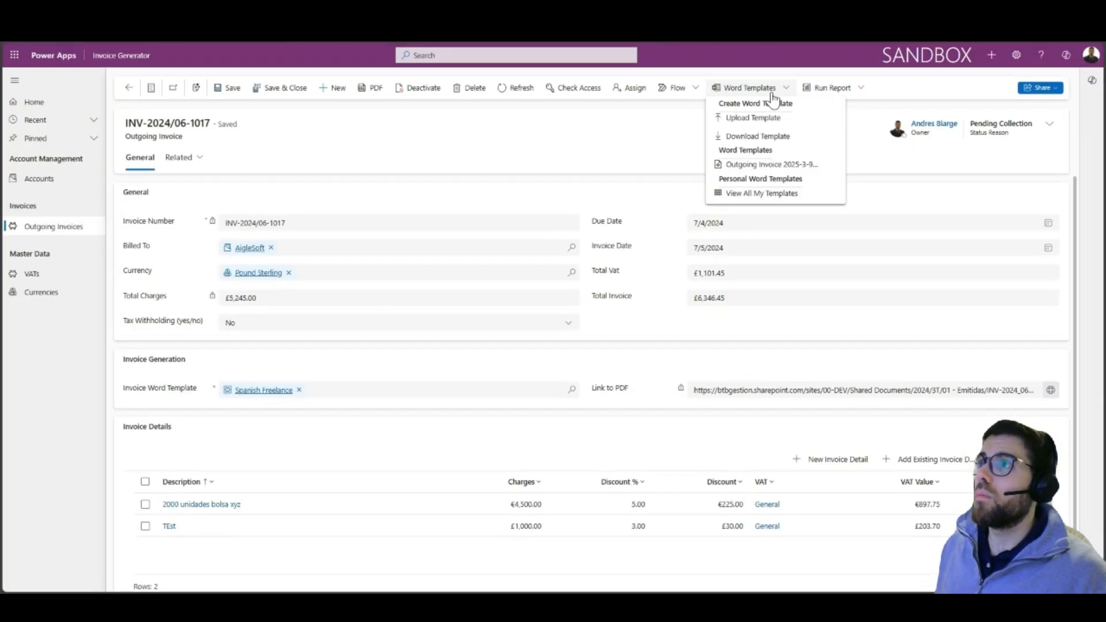
click(772, 163)
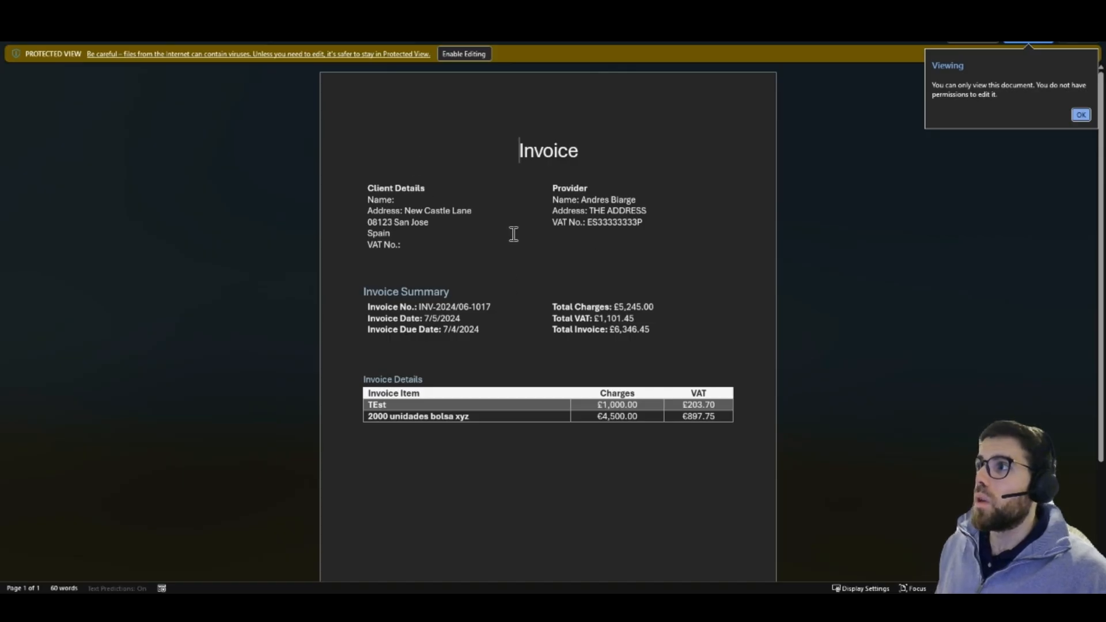
Dismiss the view-only notice on the generated invoice document
click(1080, 114)
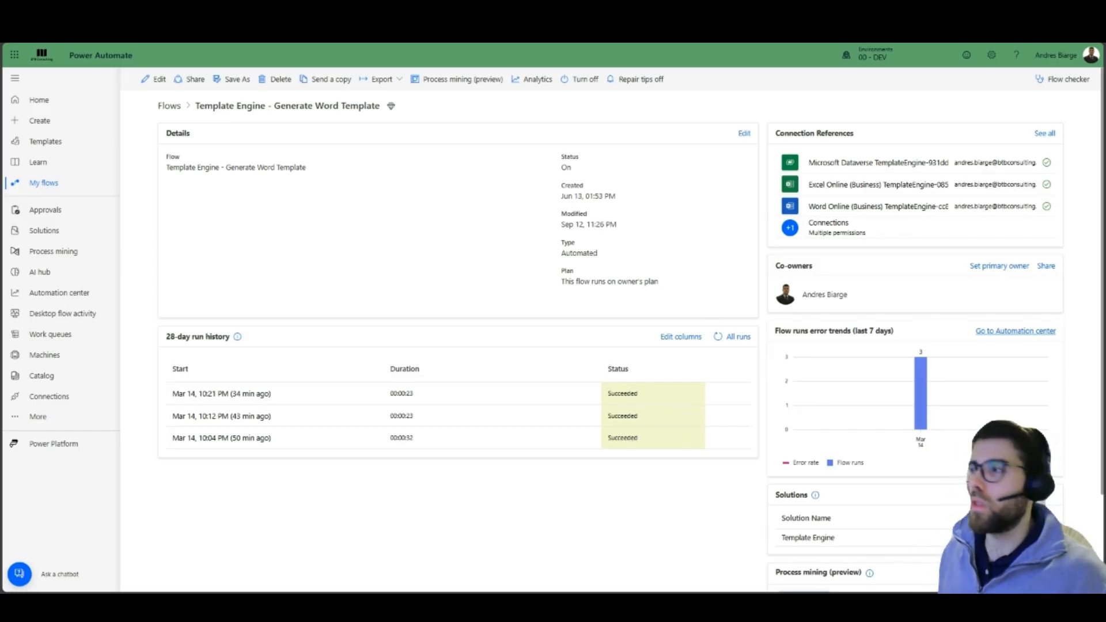
mouse_move(223, 129)
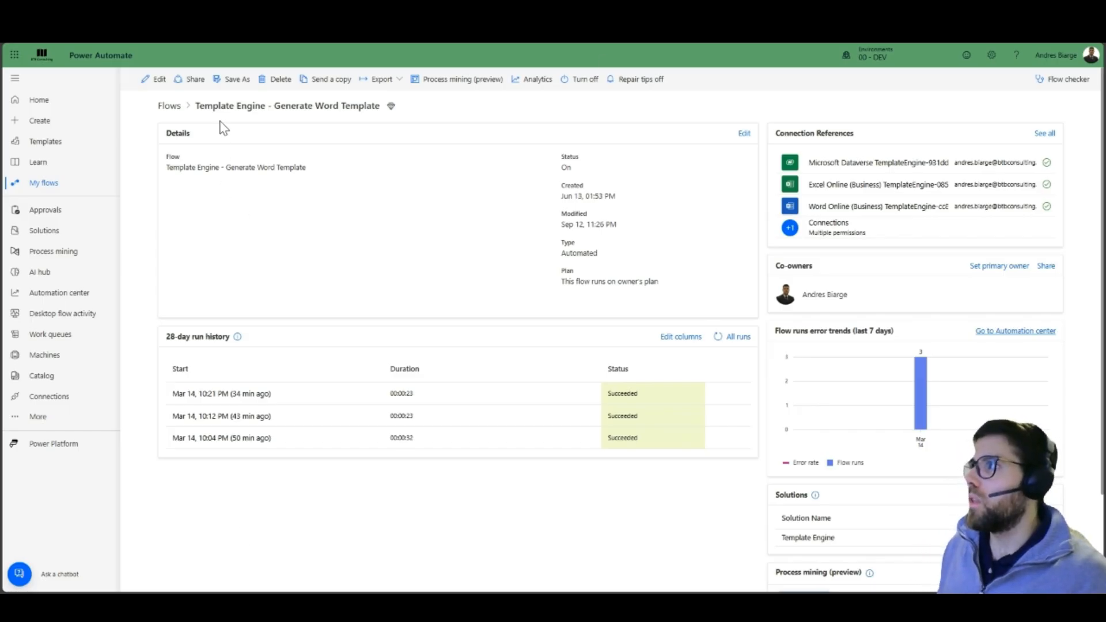
Open the most recent successful run of the Template Engine flow
double_click(287, 106)
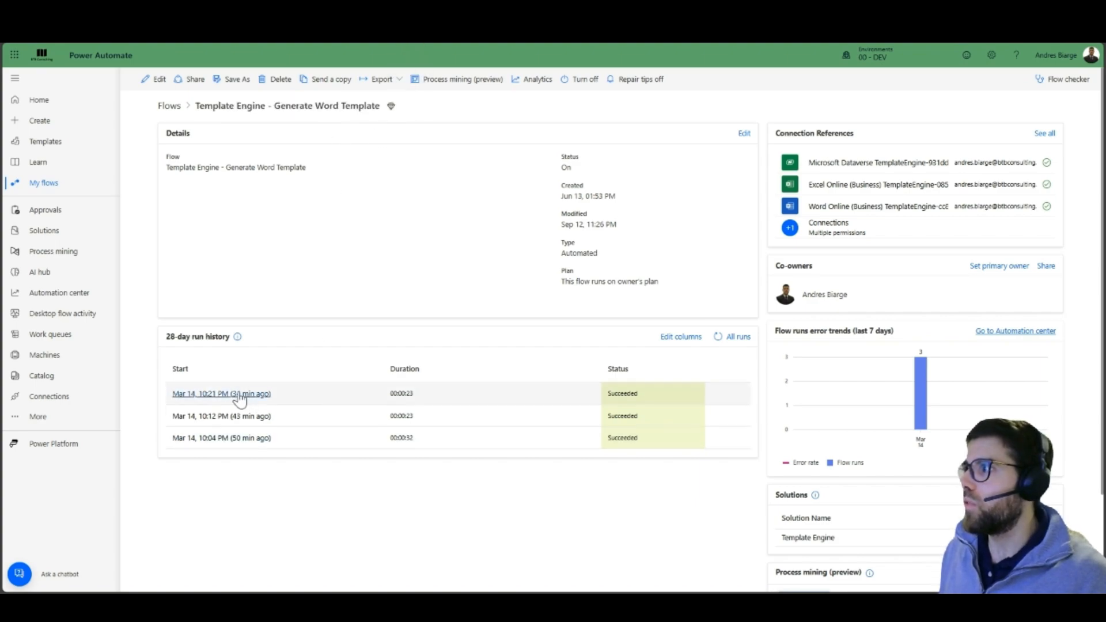
click(221, 393)
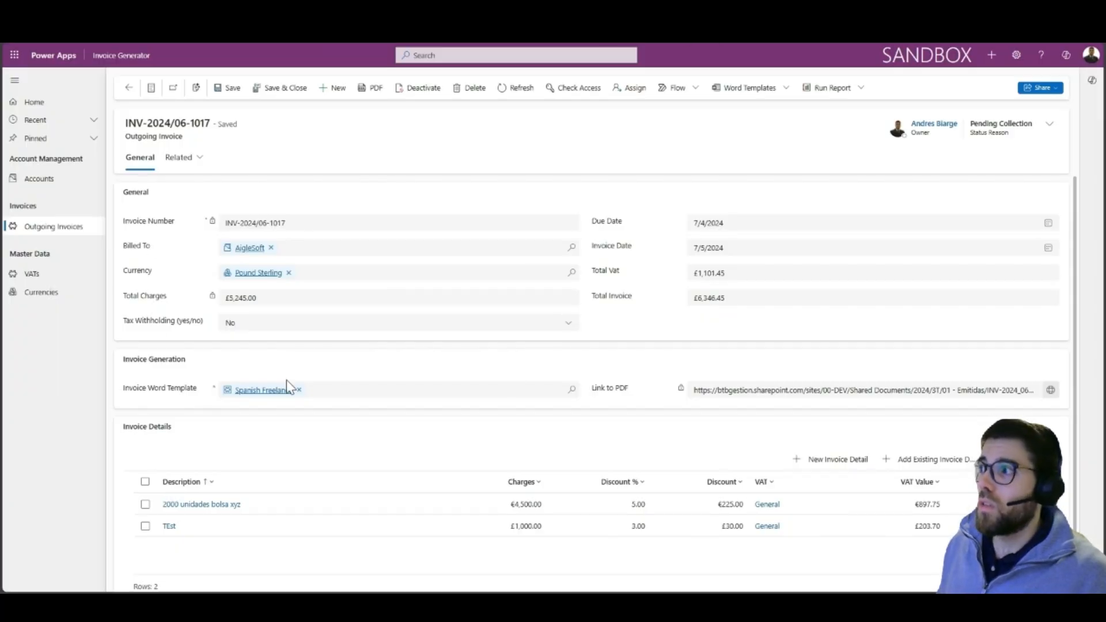
mouse_move(297, 432)
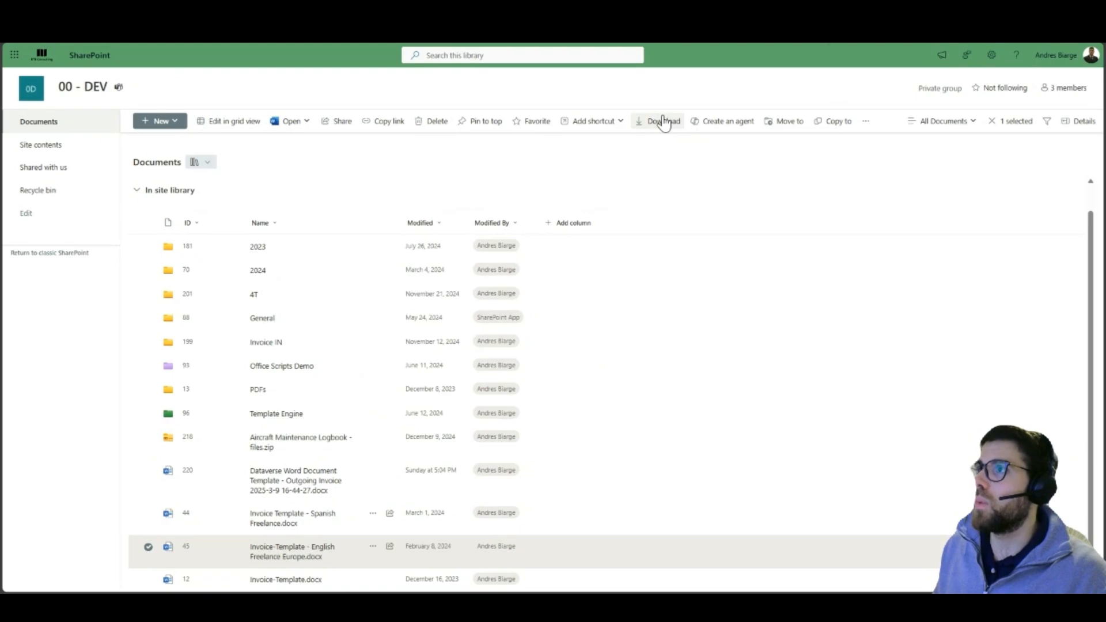
Download Invoice-Template - English Freelance Europe.docx from SharePoint
click(661, 121)
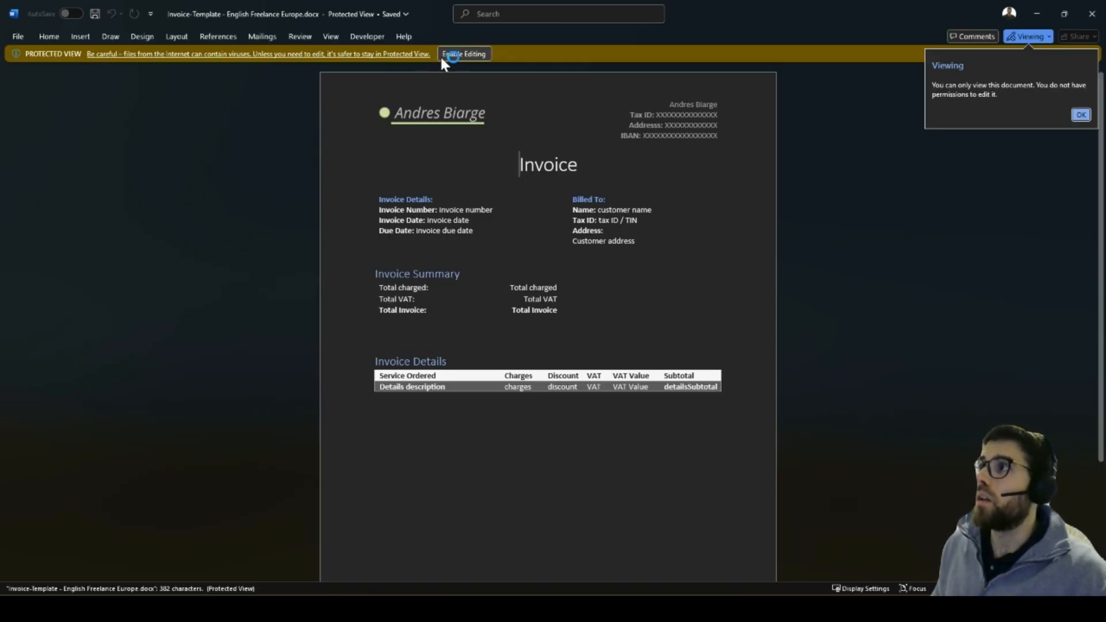
Enable editing of the English Freelance Europe template and show the Developer tools
click(463, 54)
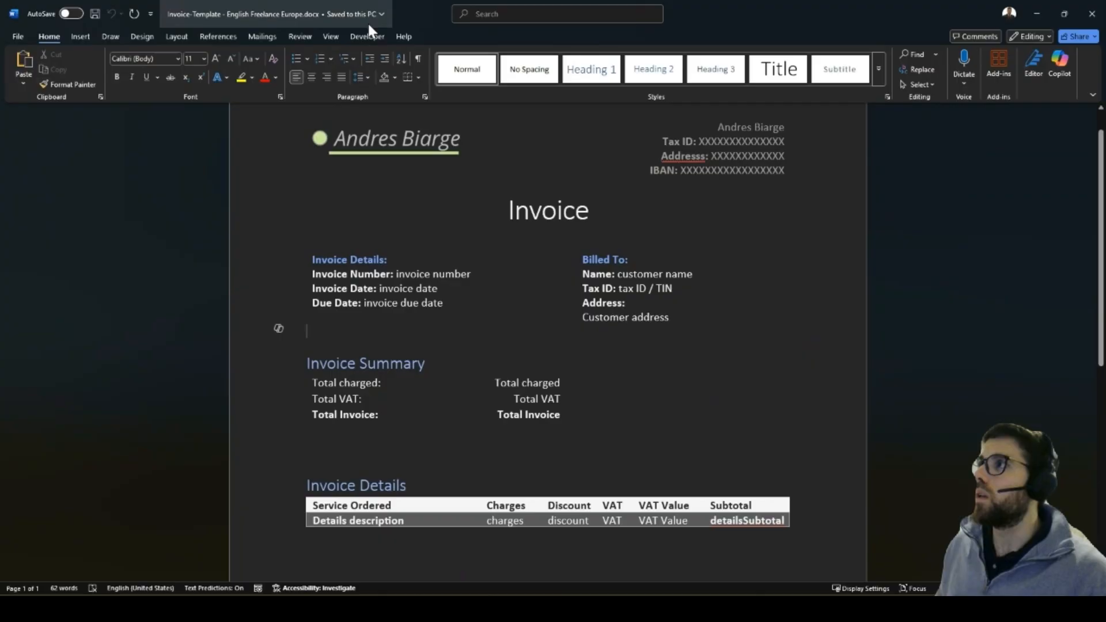
click(366, 35)
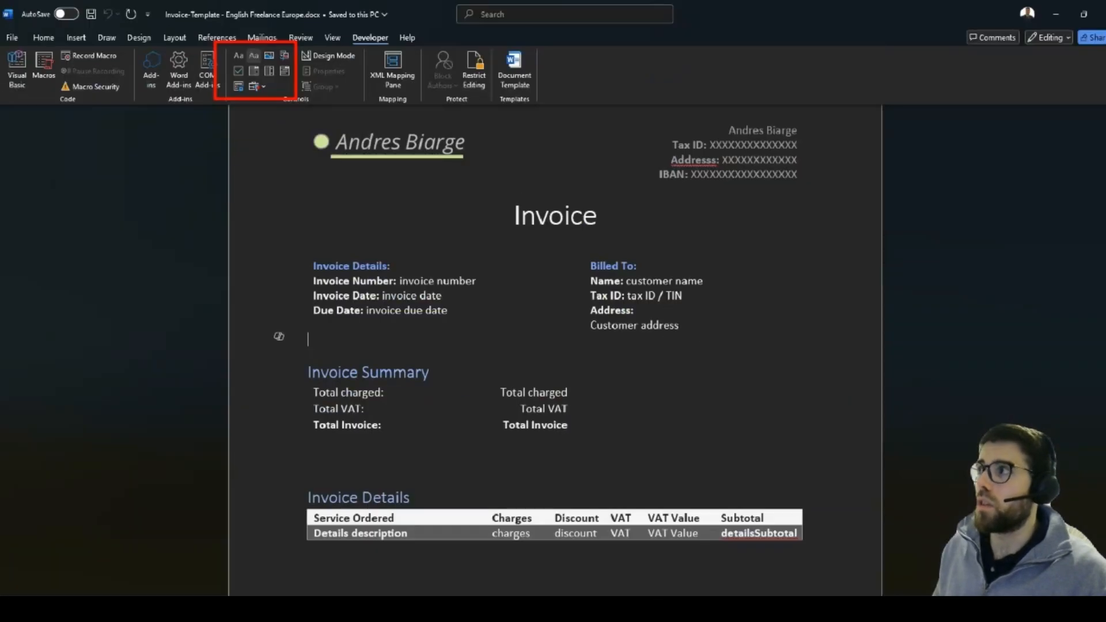
mouse_move(253, 54)
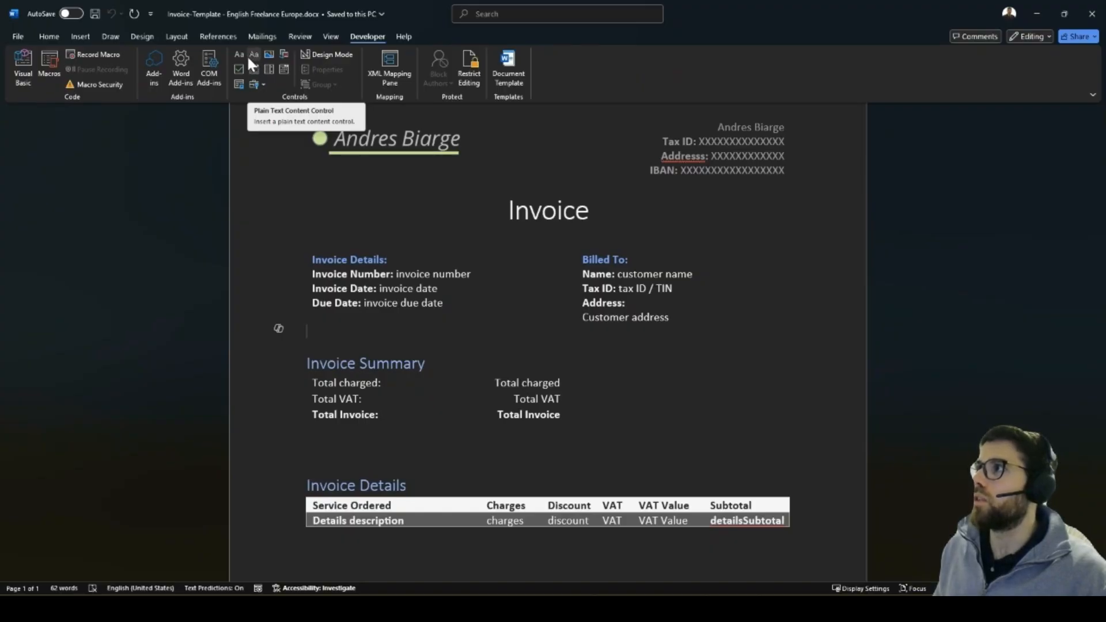
Insert a plain text content control reading 'invoice payment terms' below Due Date
click(238, 54)
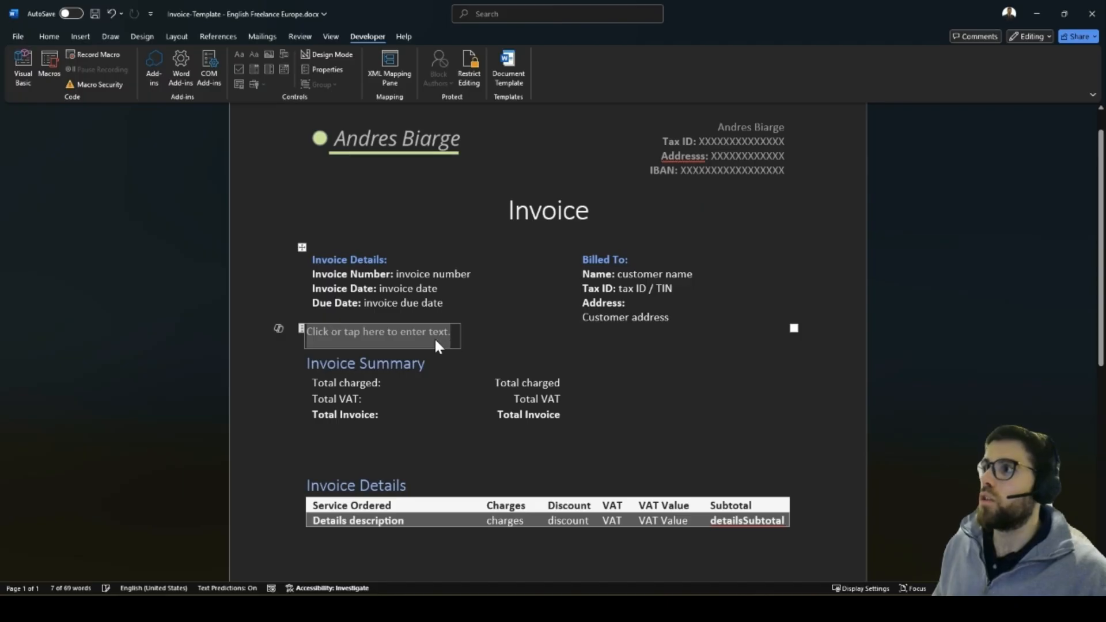
text(D)
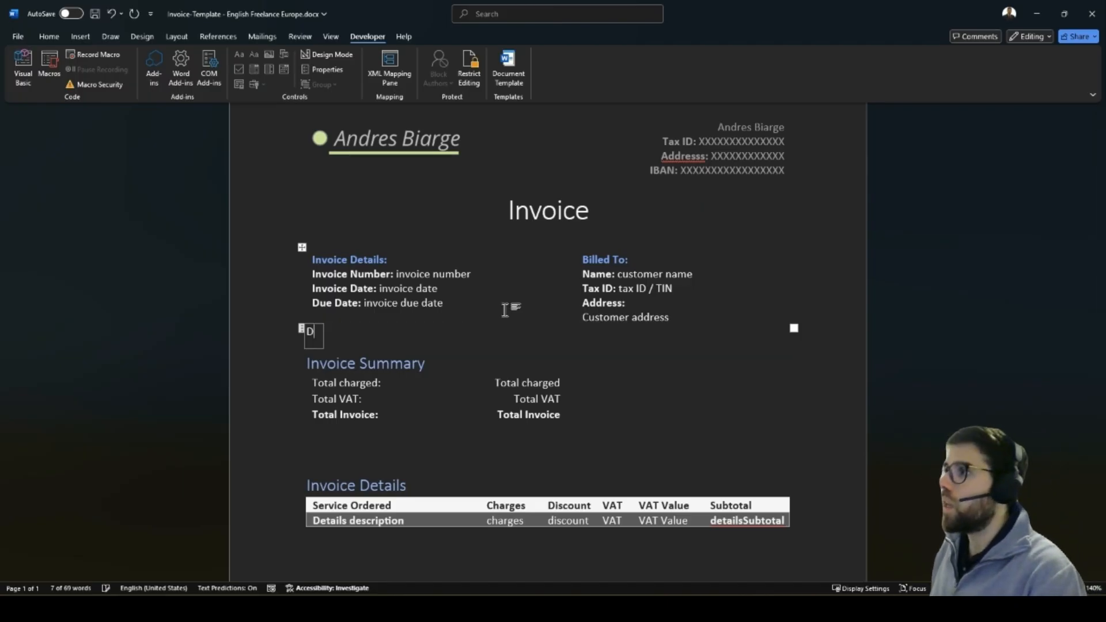
text(invoice paymen)
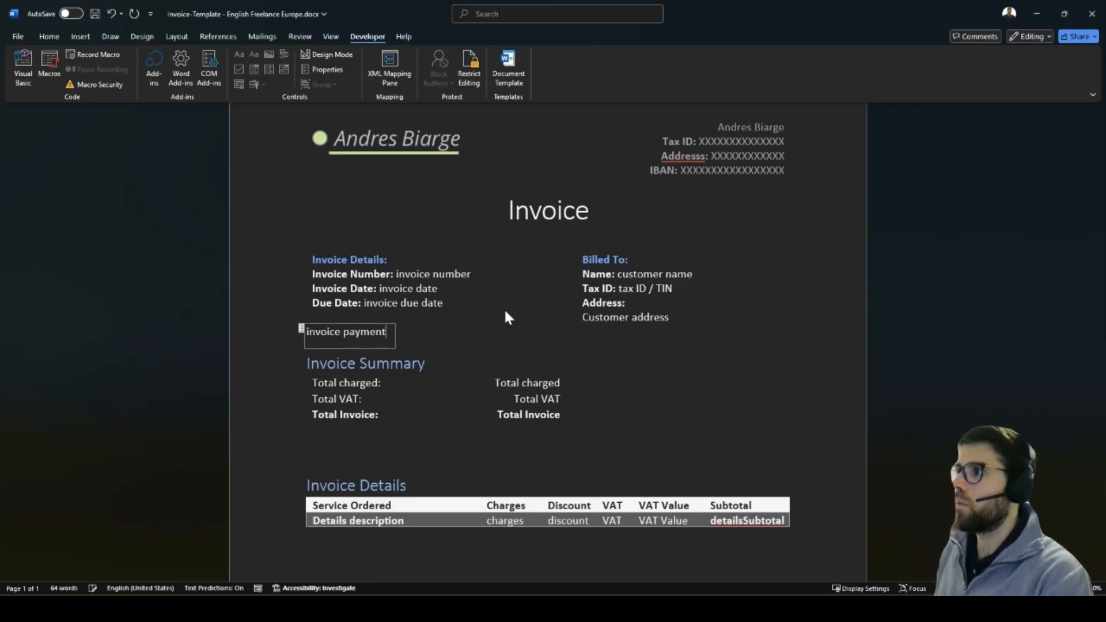
text(terms)
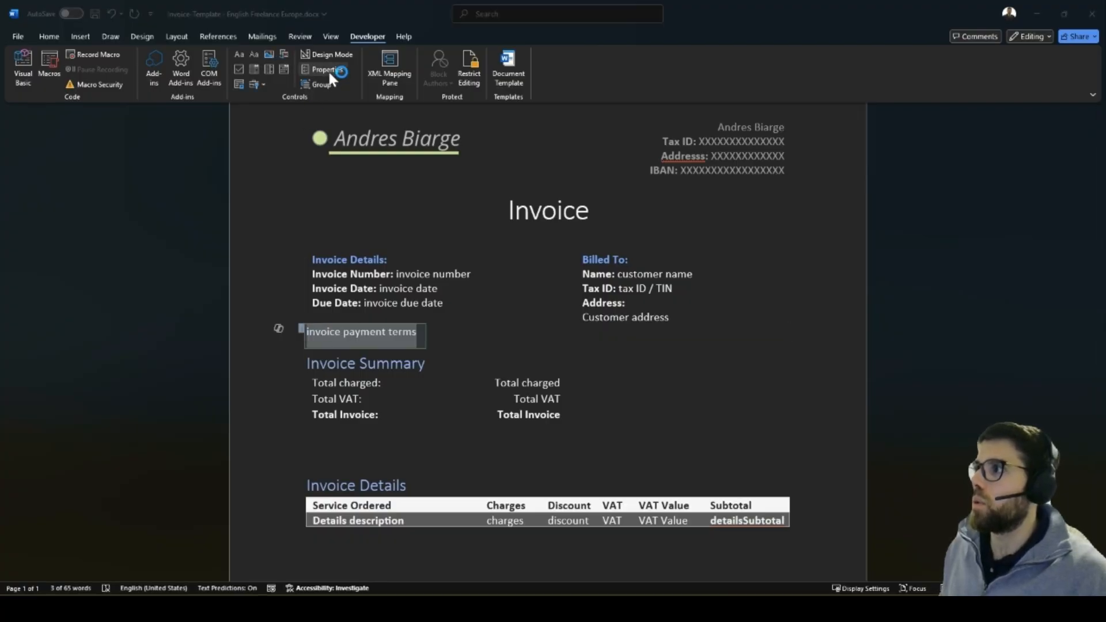
Review the InvoicePaymentTerms control properties, close them, and minimize Word
click(325, 70)
text(invoicePaymentTerms)
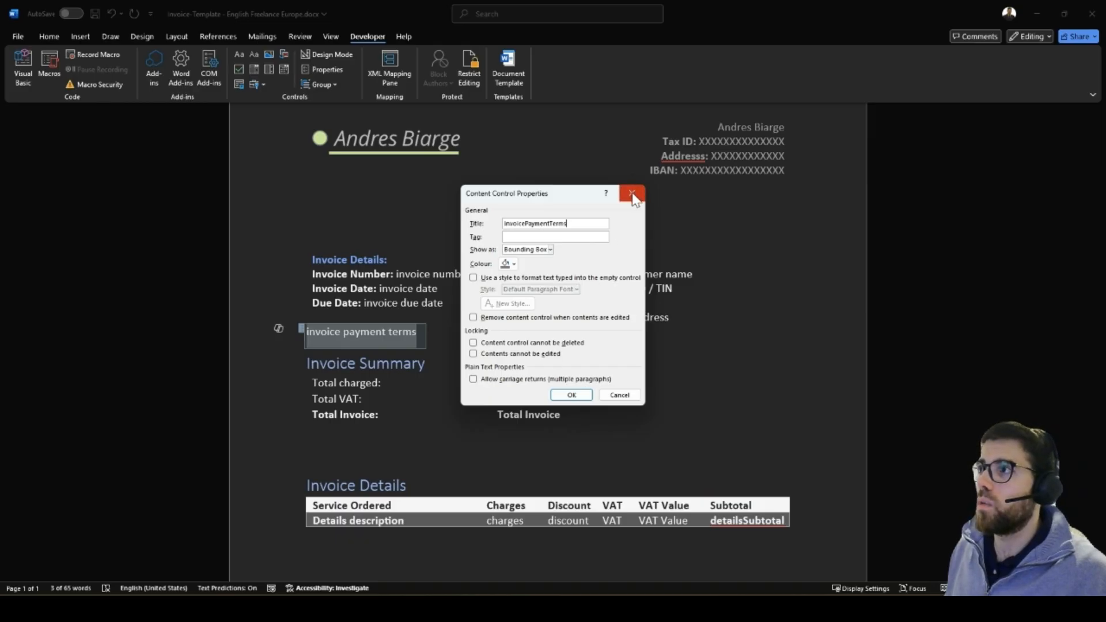
click(631, 194)
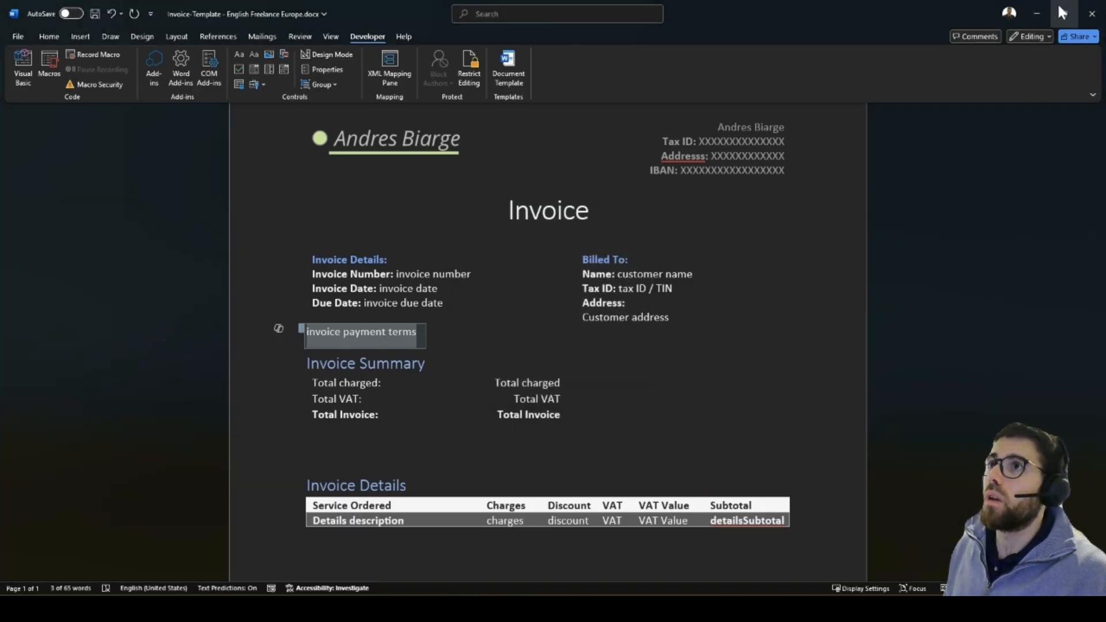
click(1092, 13)
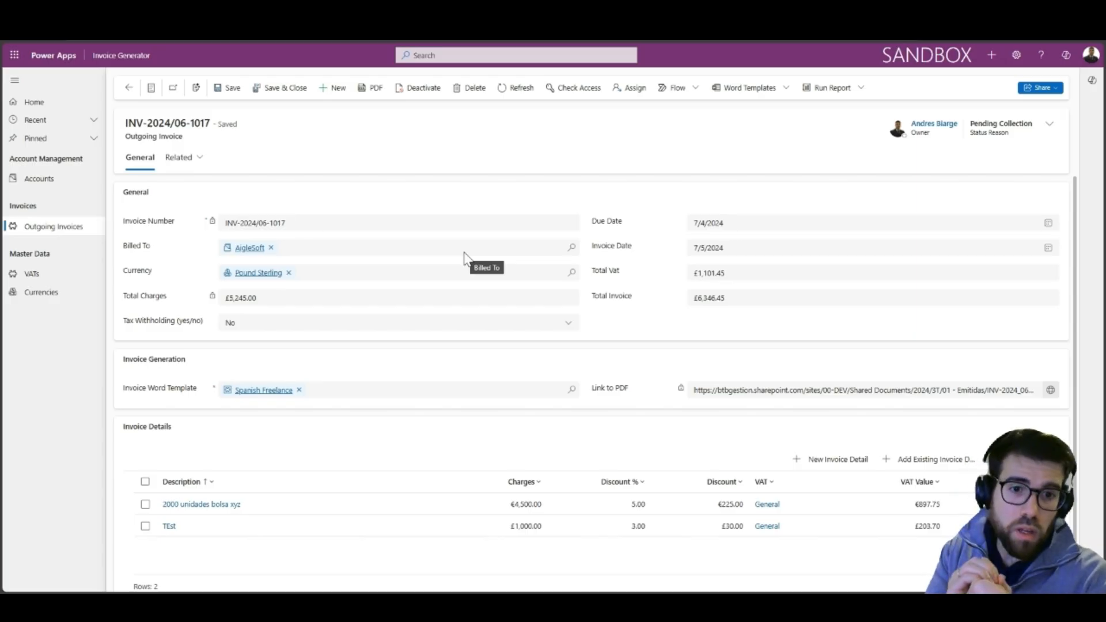
mouse_move(463, 258)
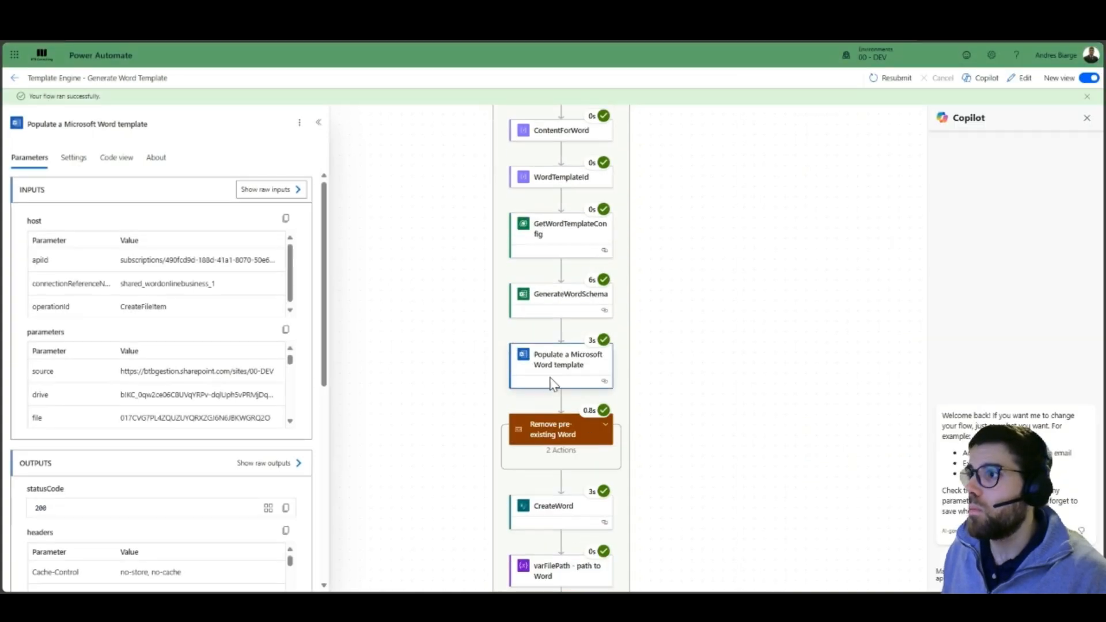
click(560, 364)
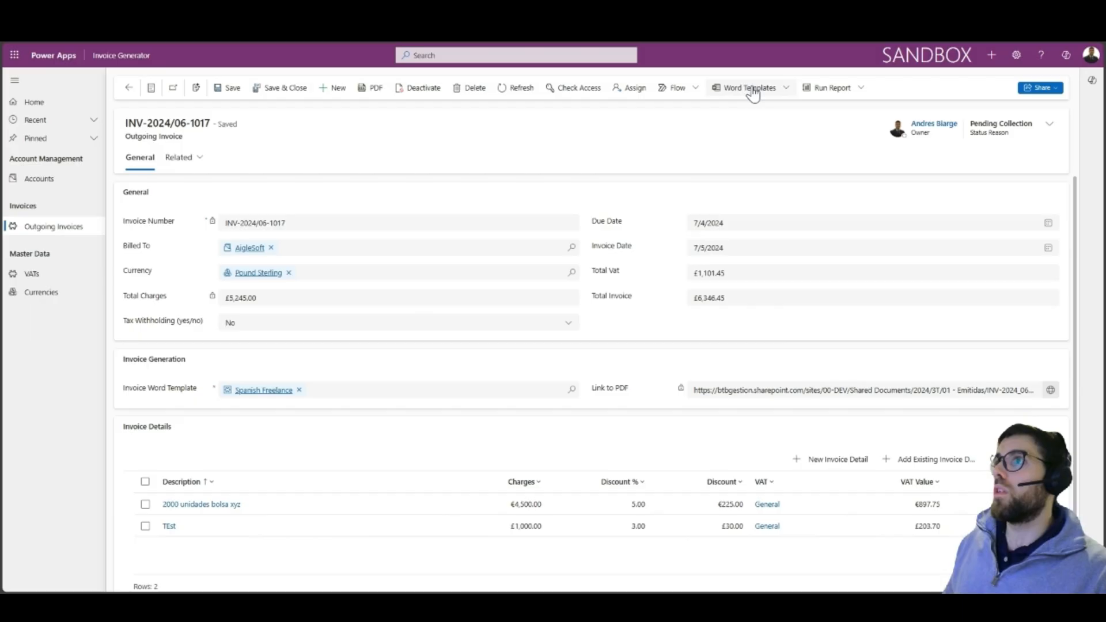
From the Word Templates menu, choose Download Template for the invoice record
click(750, 87)
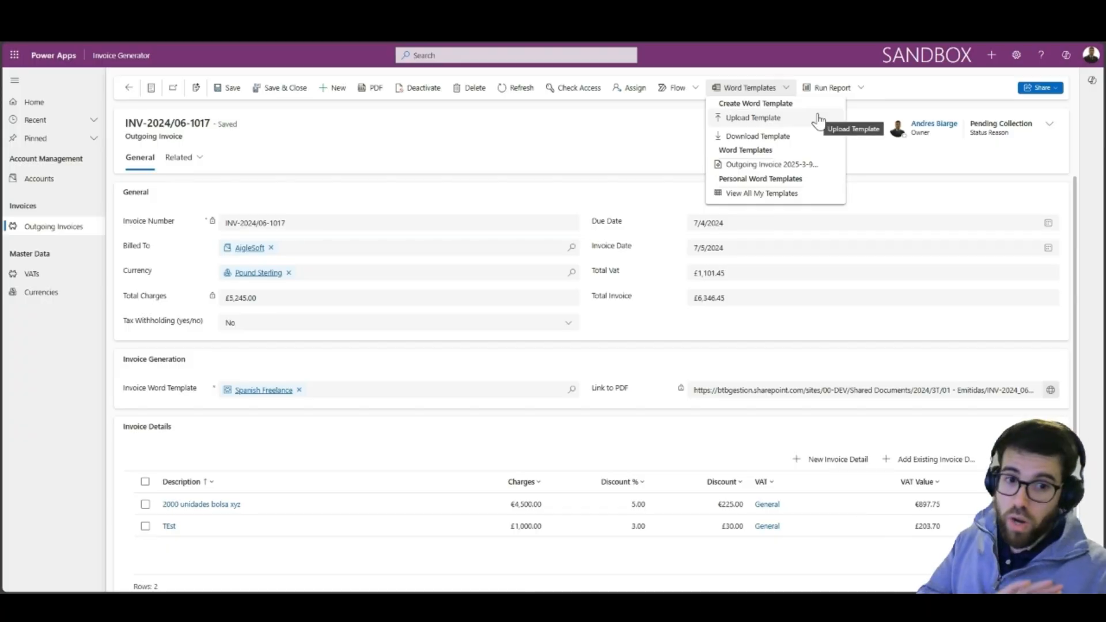
mouse_move(839, 136)
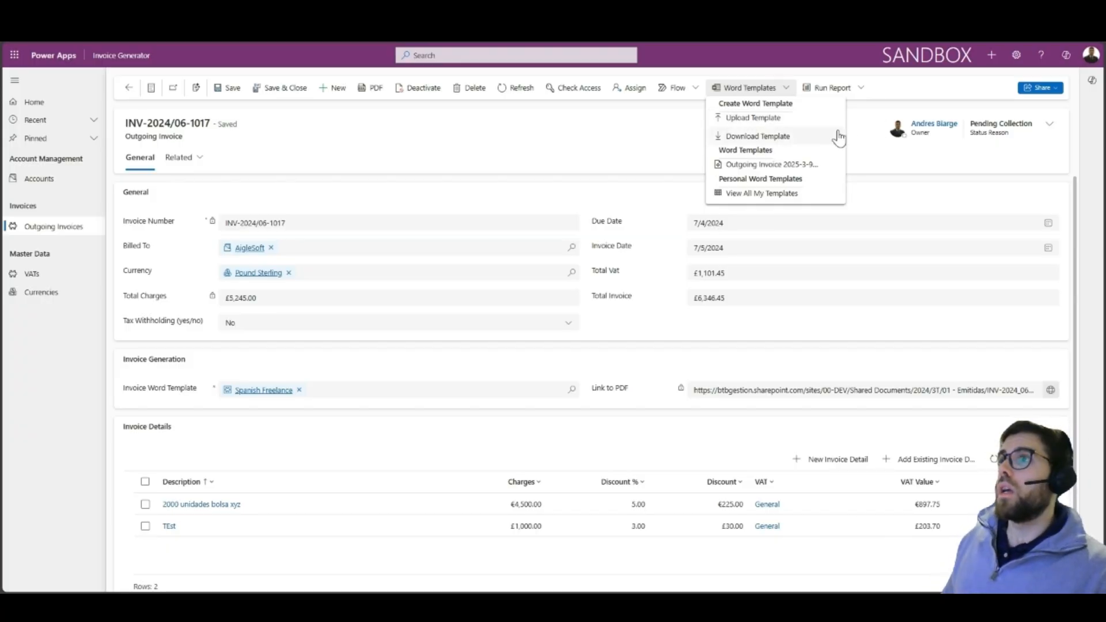
mouse_move(830, 172)
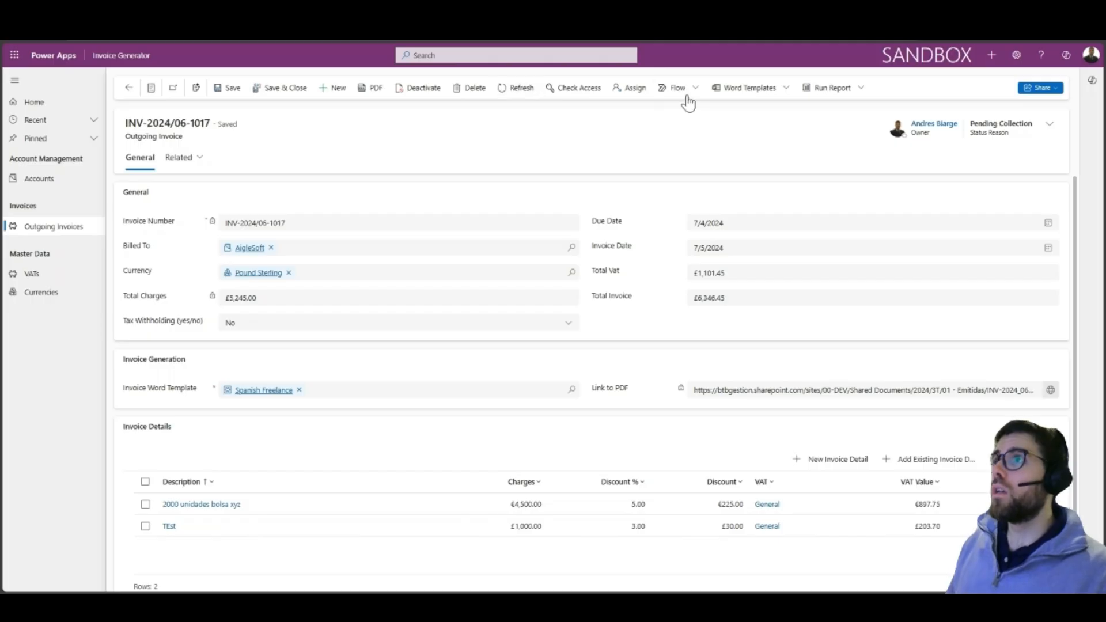
click(749, 88)
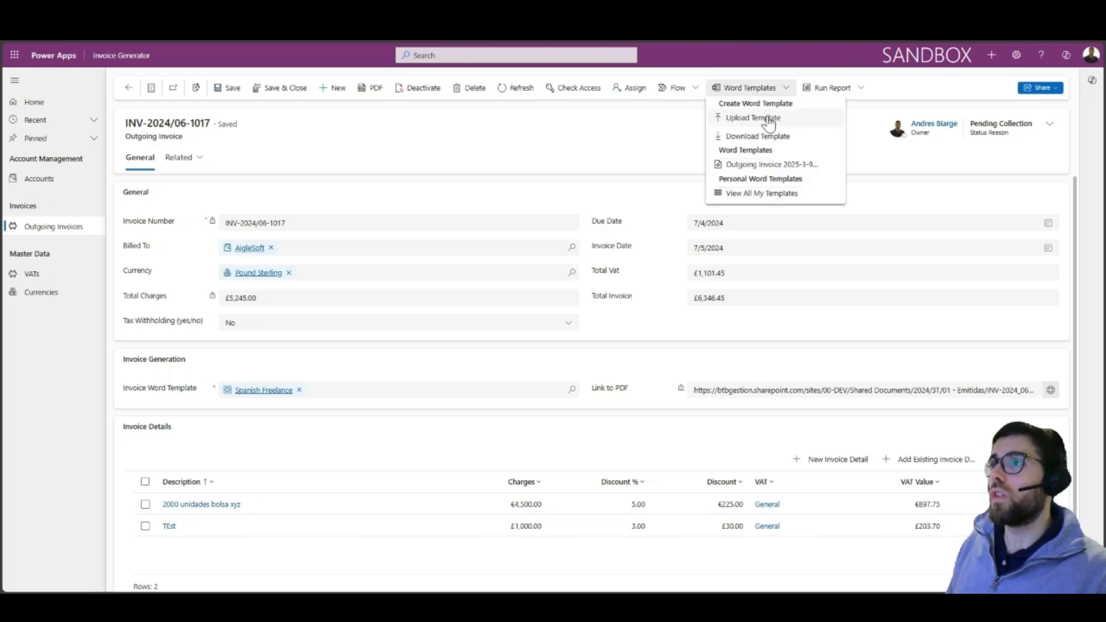
mouse_move(761, 139)
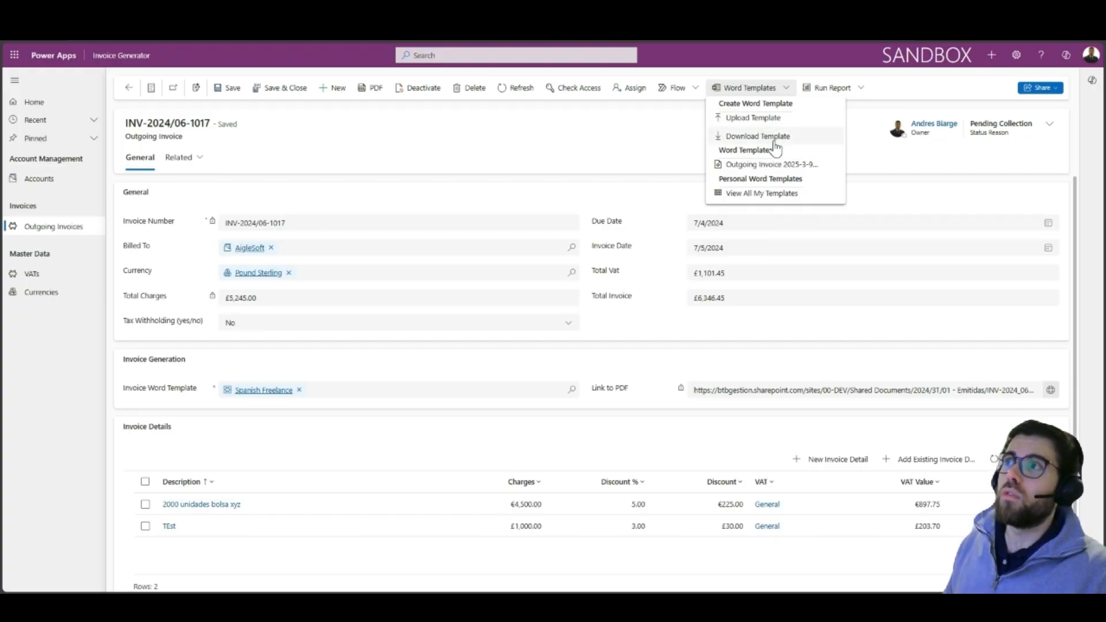
click(757, 136)
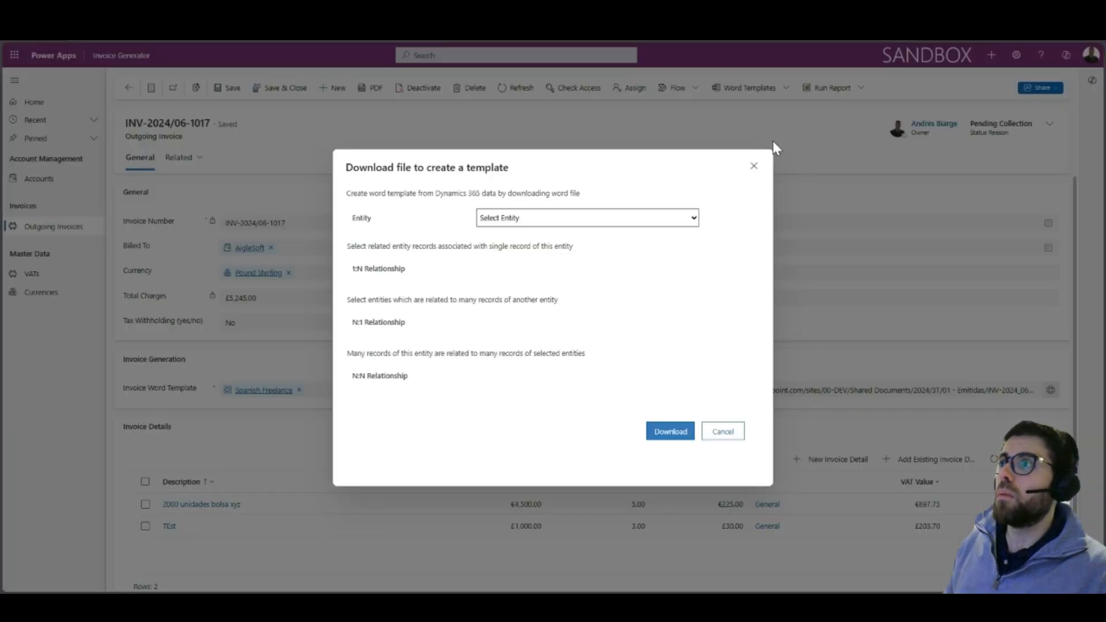
Base the template on Outgoing Invoice and include the Invoice Detail 1:N relationship
click(586, 217)
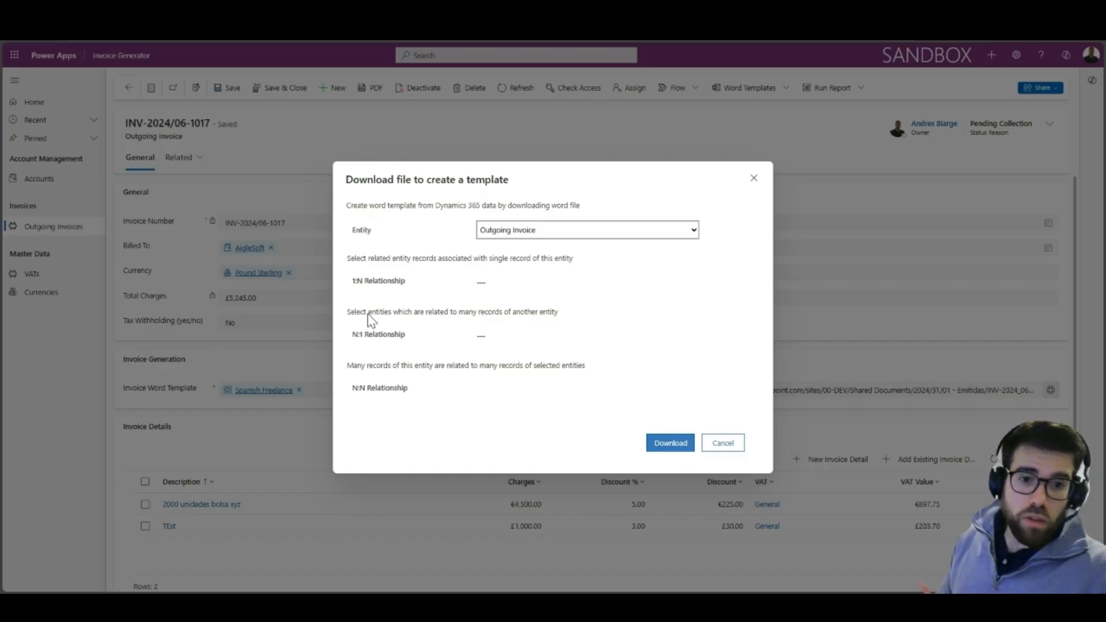
mouse_move(365, 222)
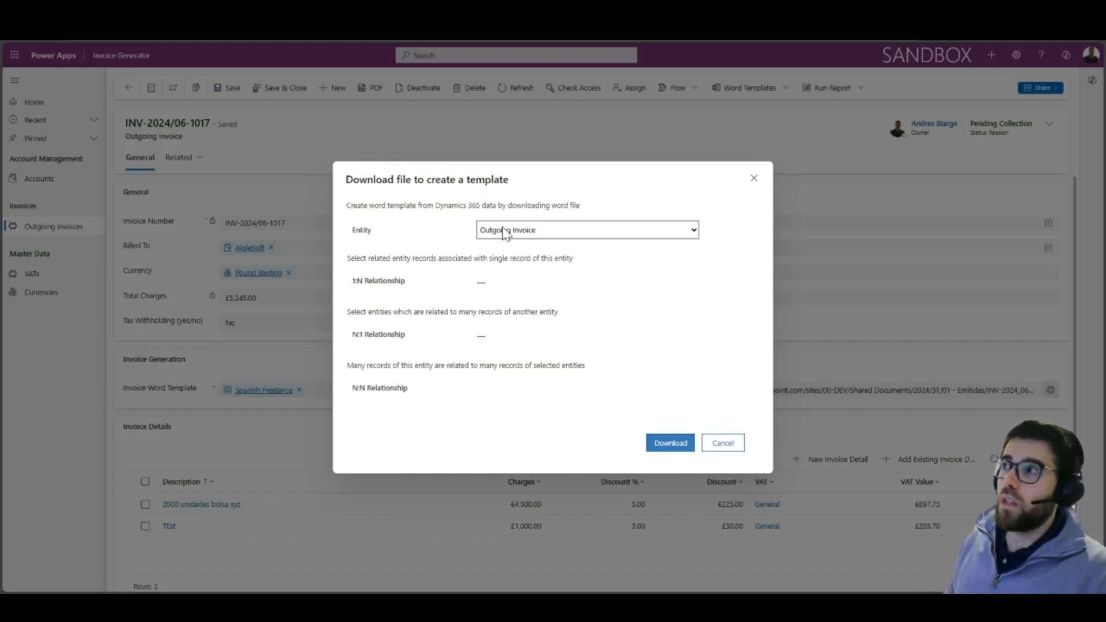
mouse_move(433, 232)
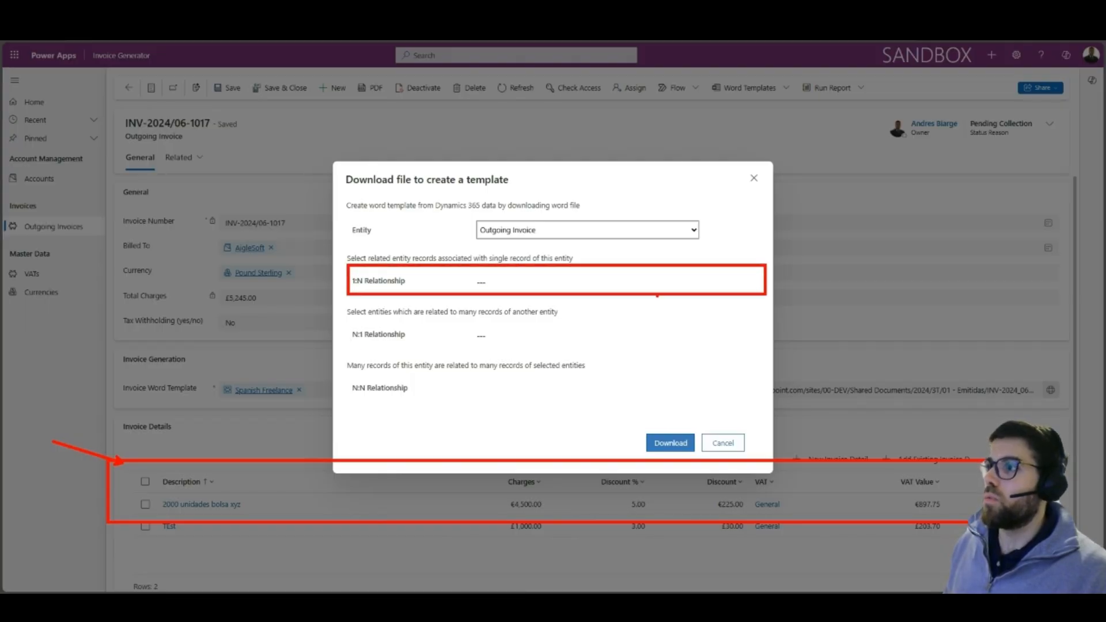
click(585, 281)
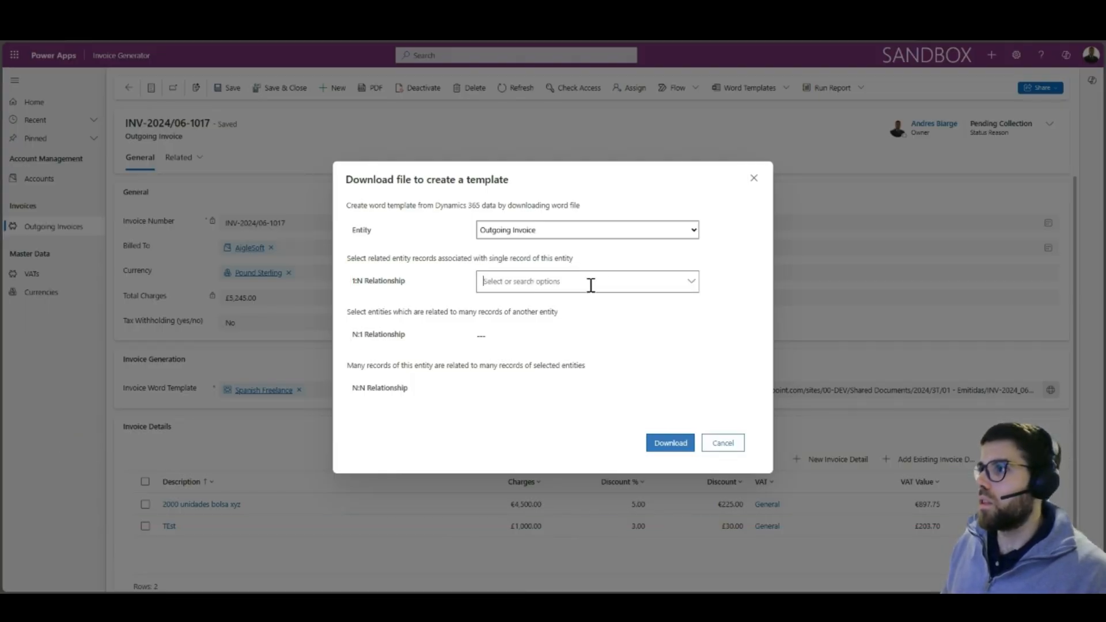
click(587, 281)
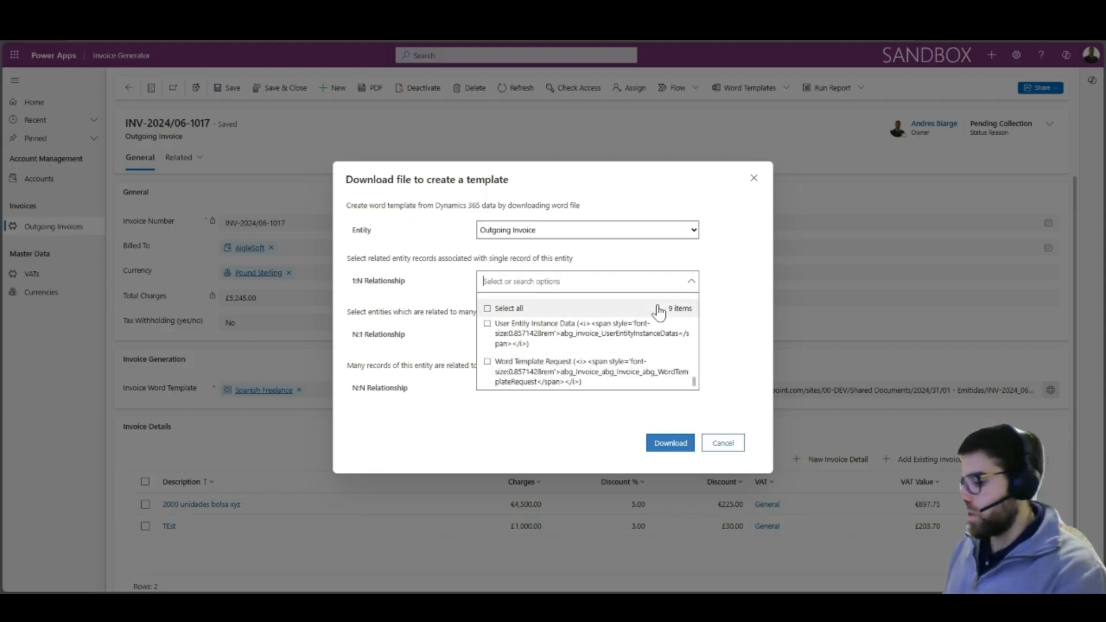
text(detai)
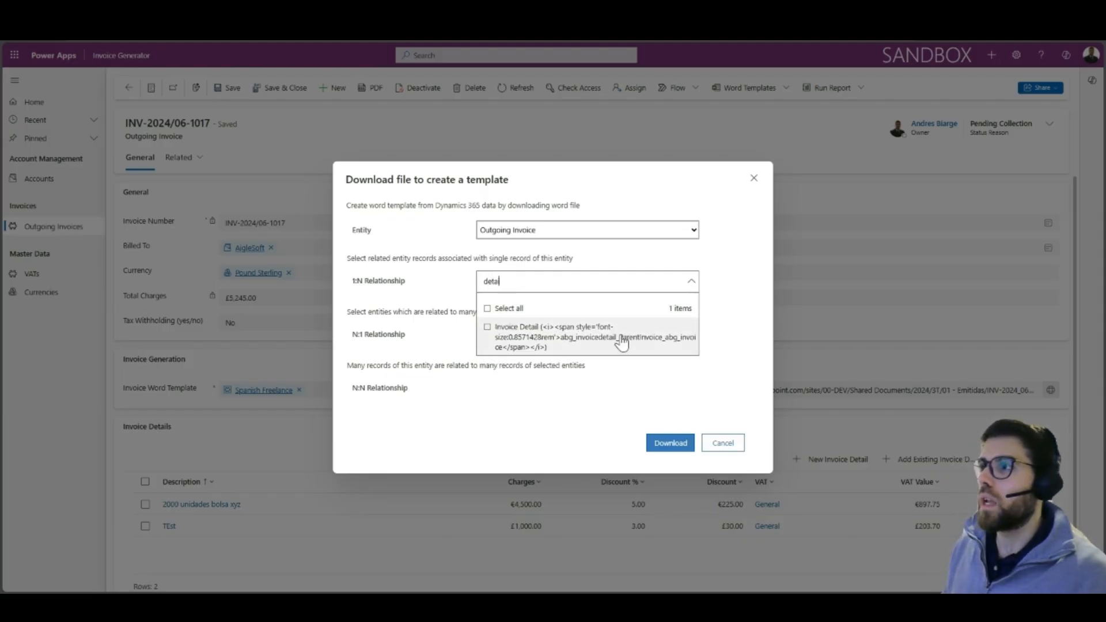
click(585, 336)
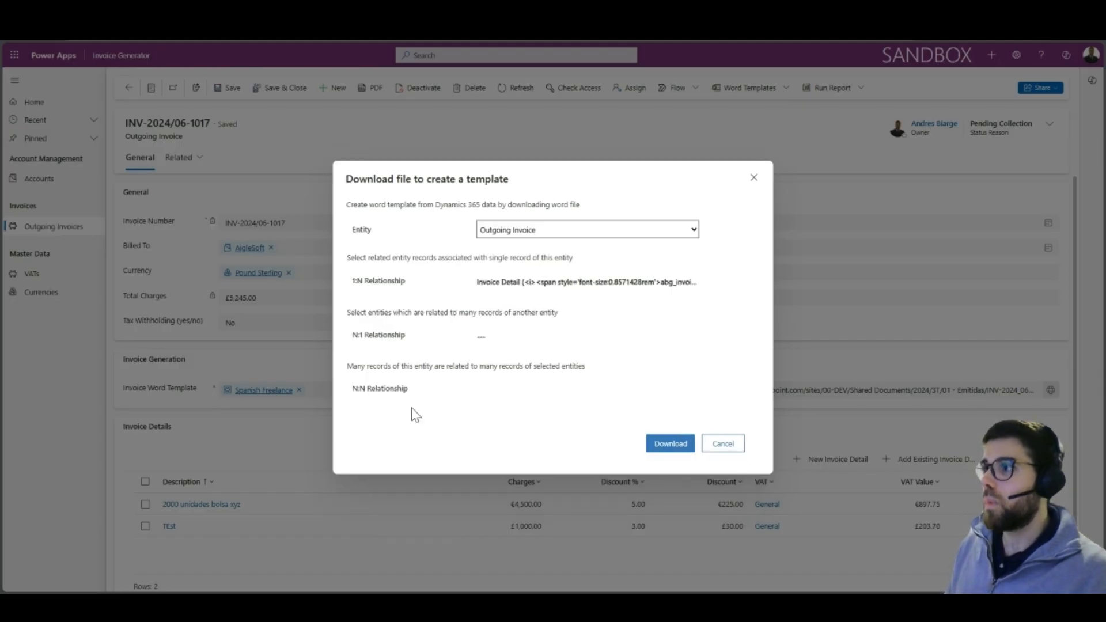
mouse_move(618, 367)
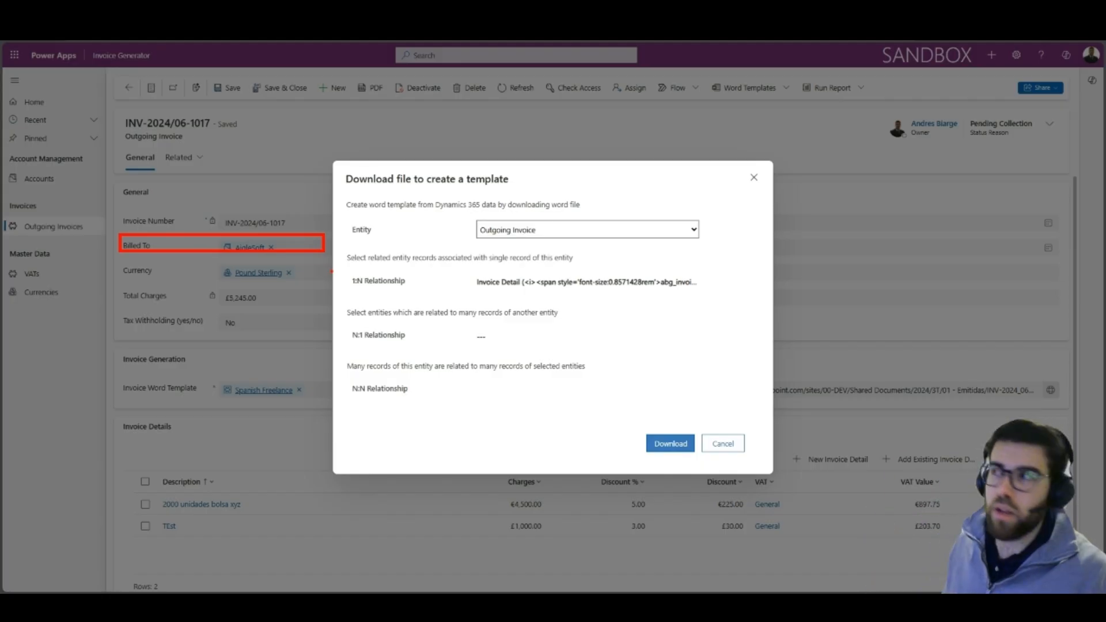
Add the Account N:1 relationship and download the template
click(586, 335)
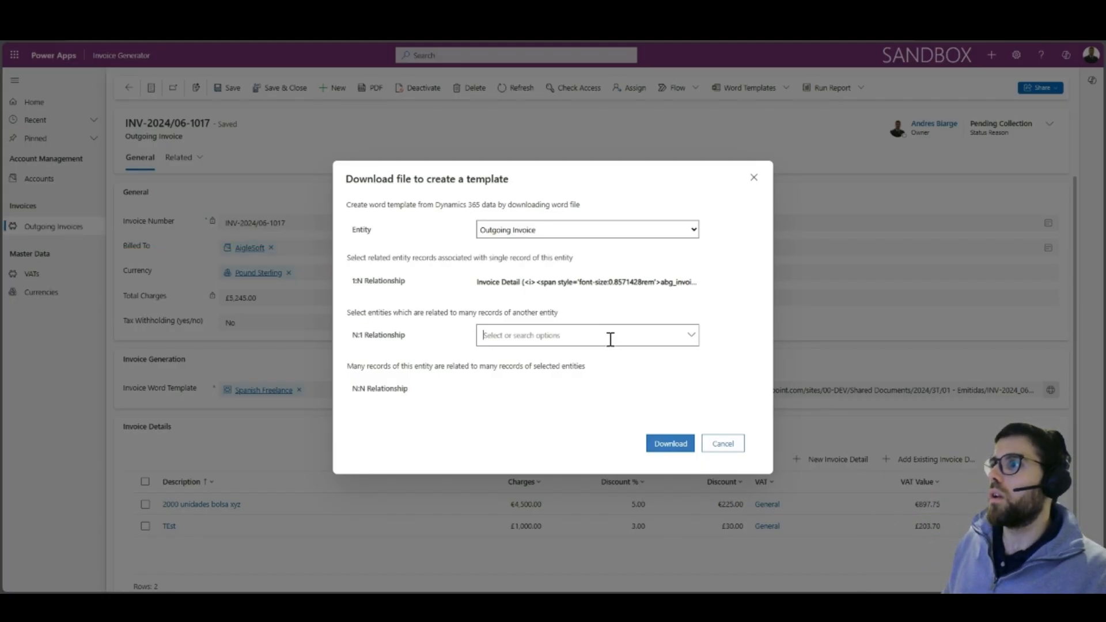
click(585, 335)
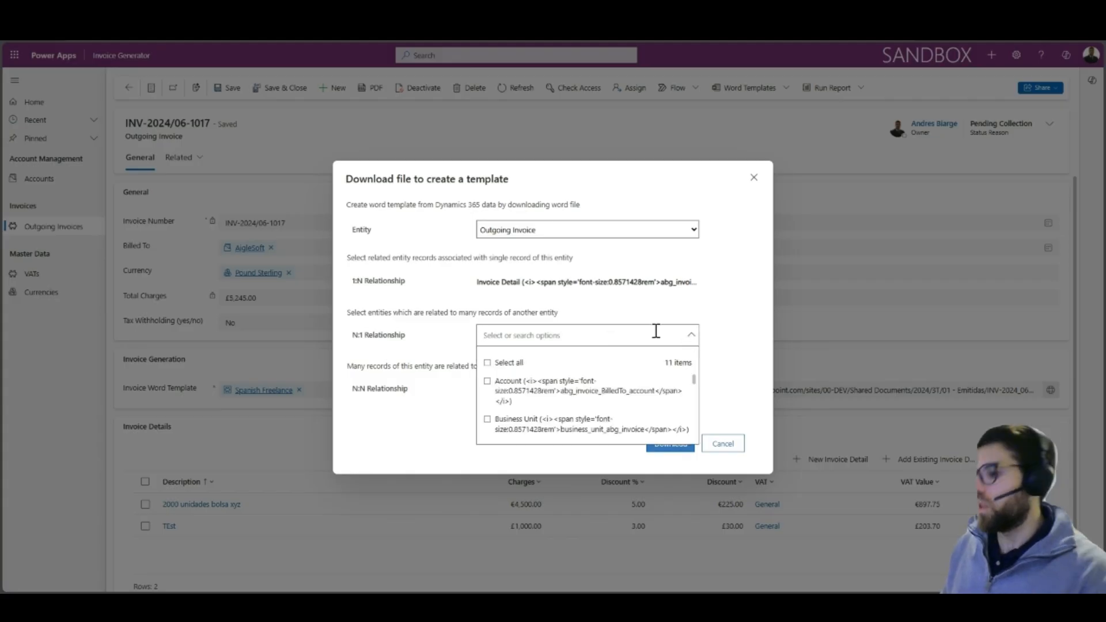
text(accoun)
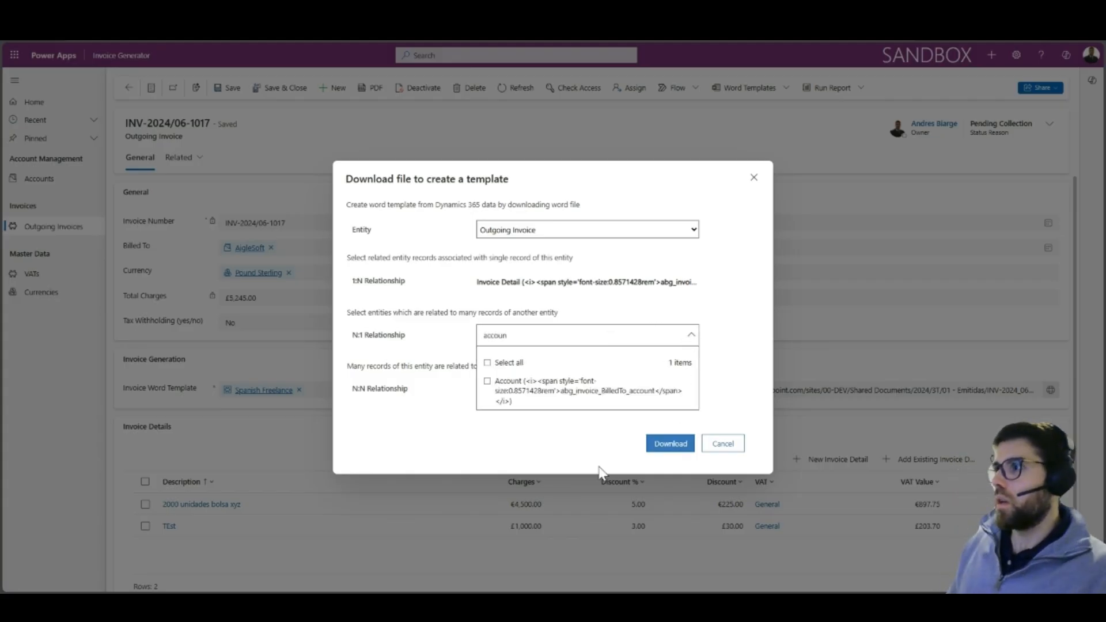
click(487, 381)
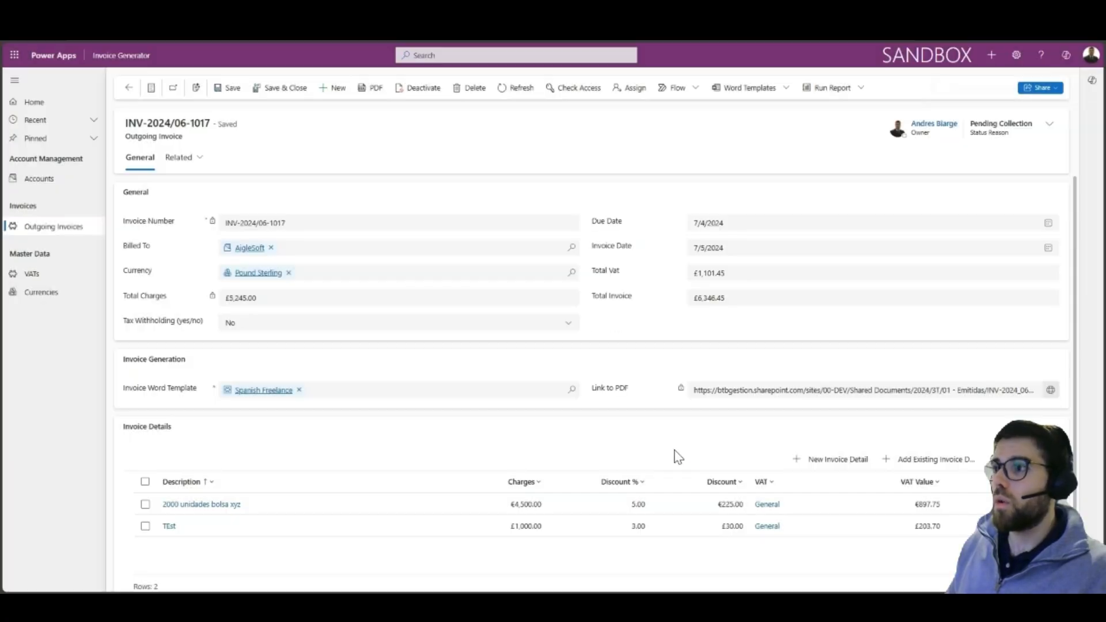
Open the downloaded Outgoing Invoice .docx from Edge's downloads in Word
click(376, 87)
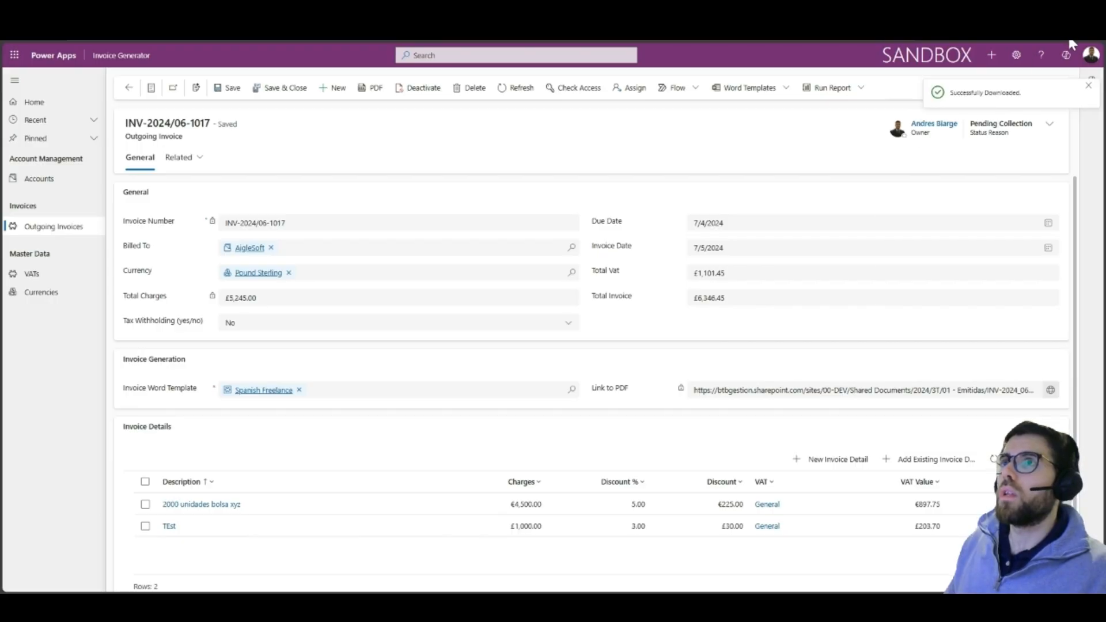
click(1066, 56)
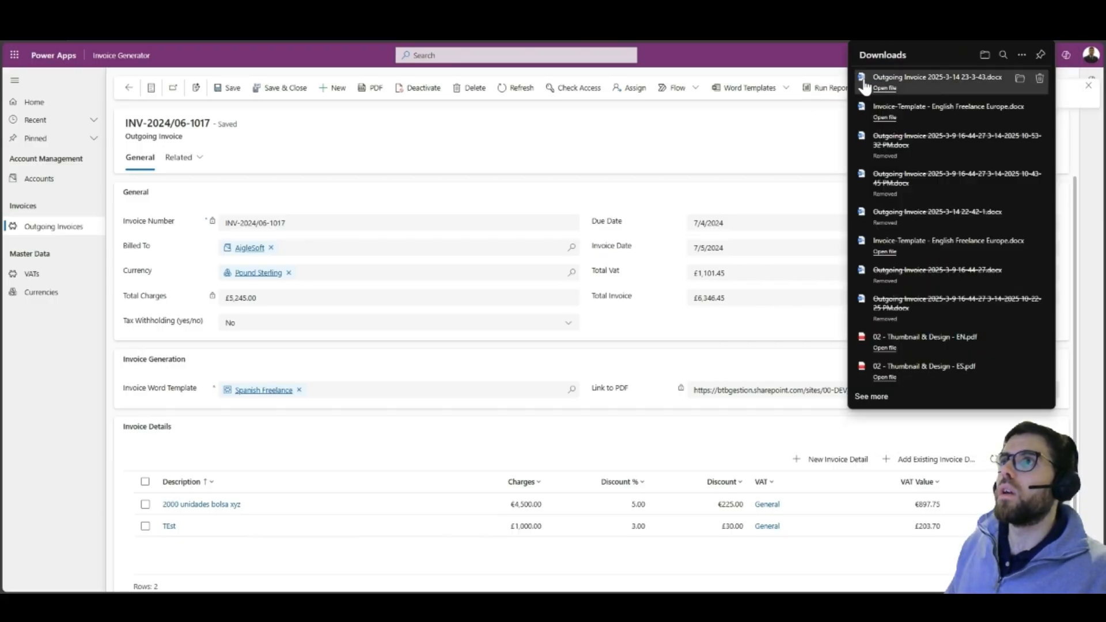
click(883, 88)
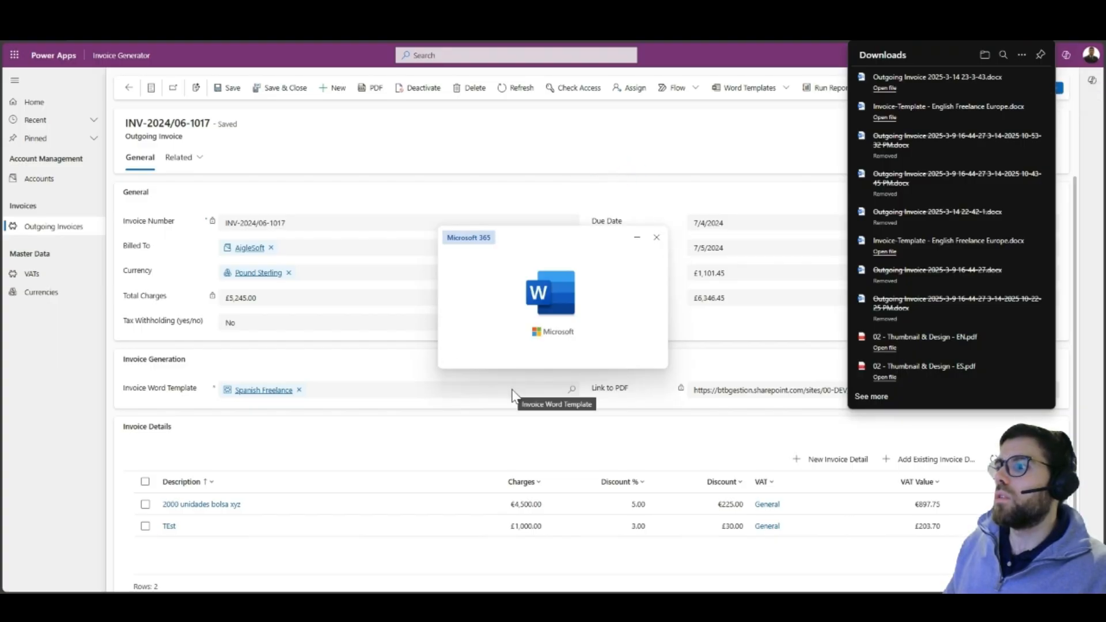
click(885, 88)
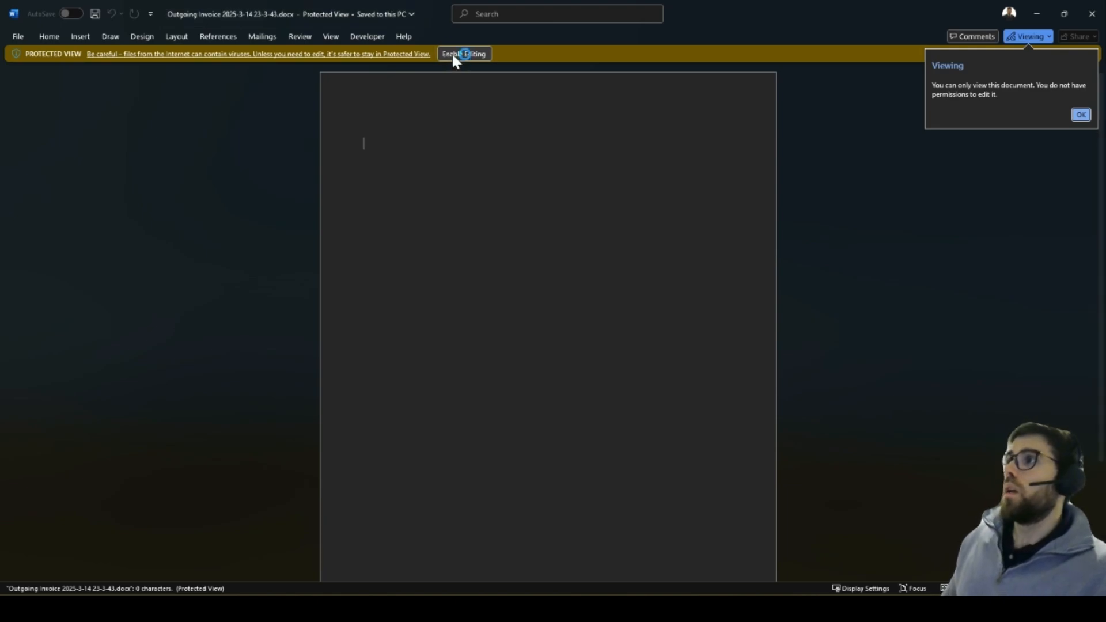
Enable editing, show the Developer tab, and type the label 'Invoice Date:'
click(463, 53)
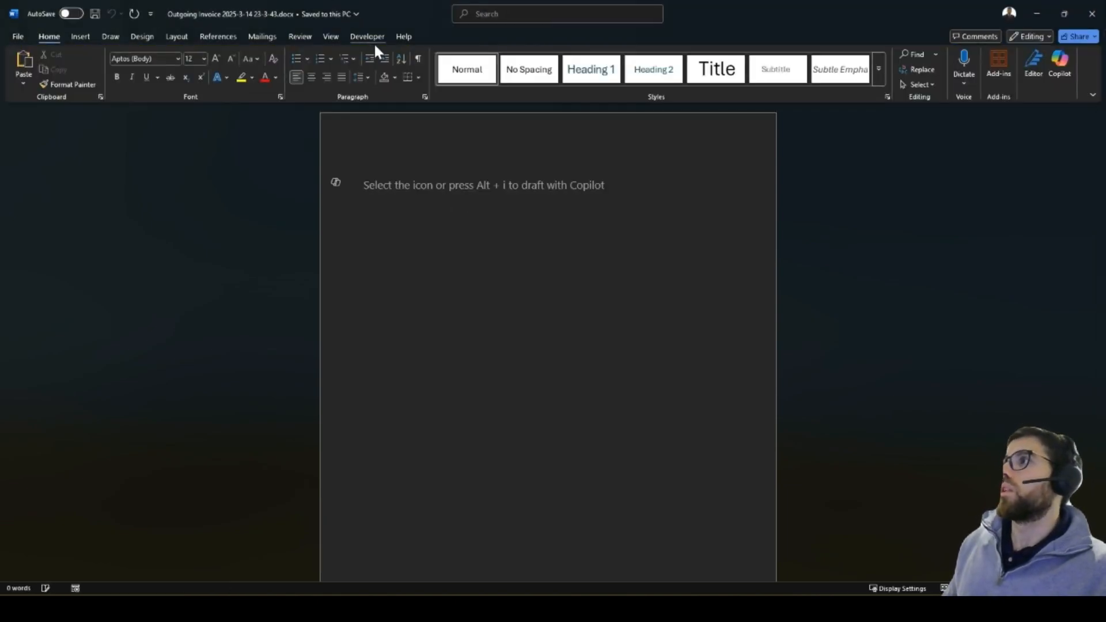
click(367, 35)
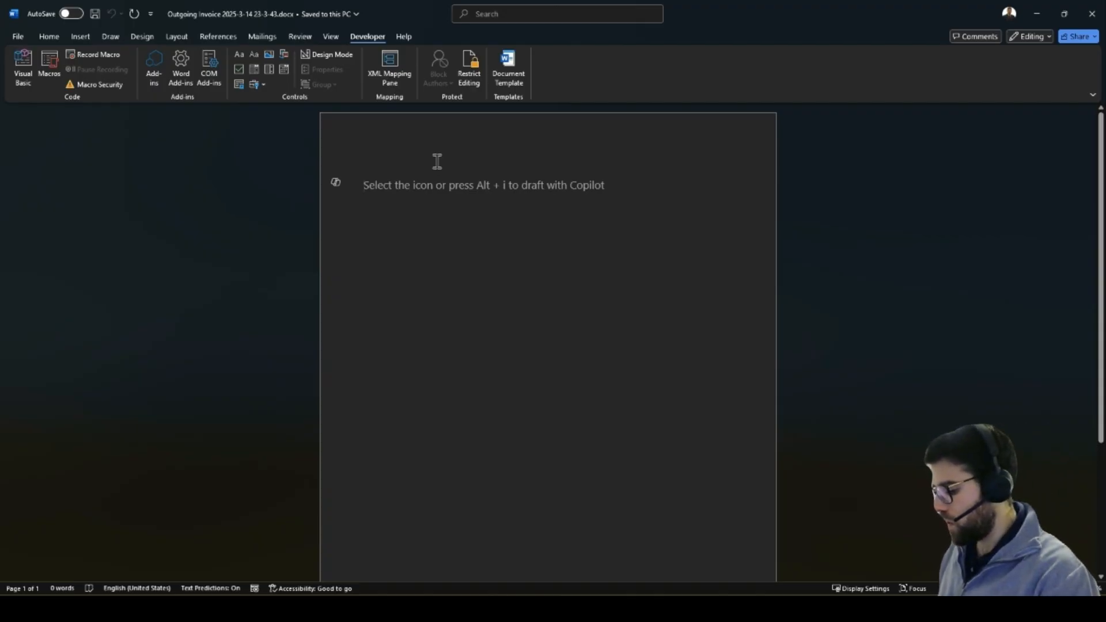
text(Invoice Date)
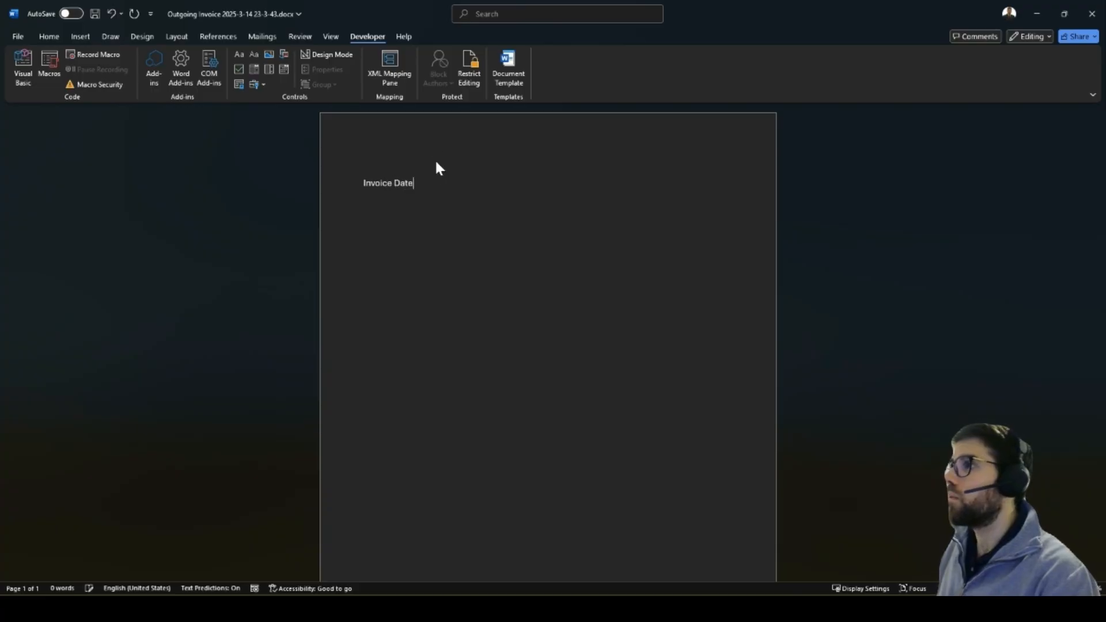
text(:)
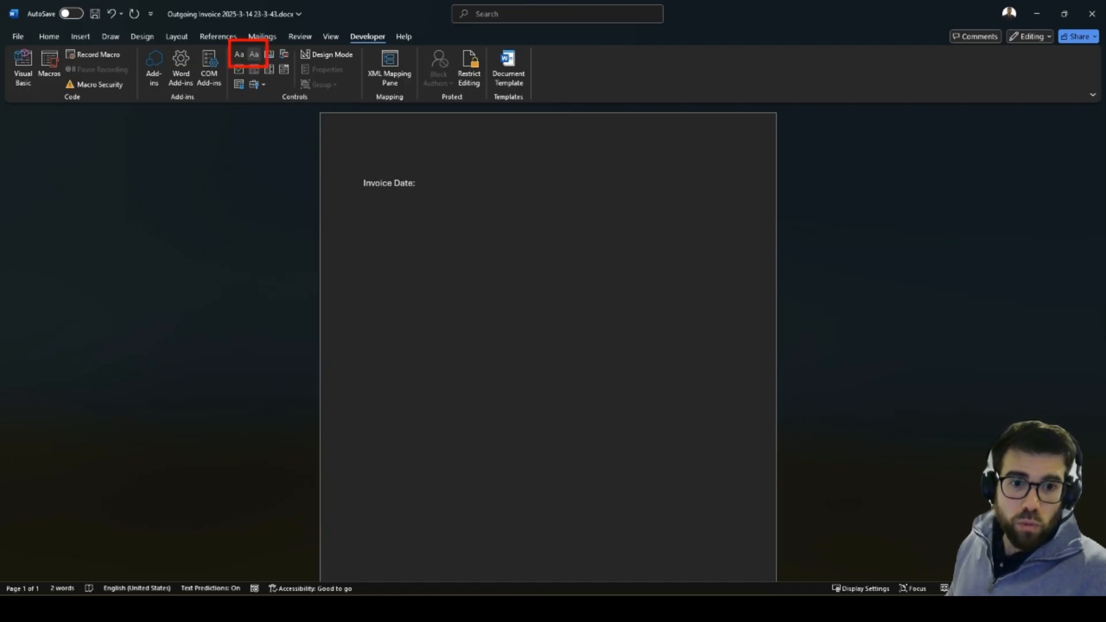
mouse_move(389, 69)
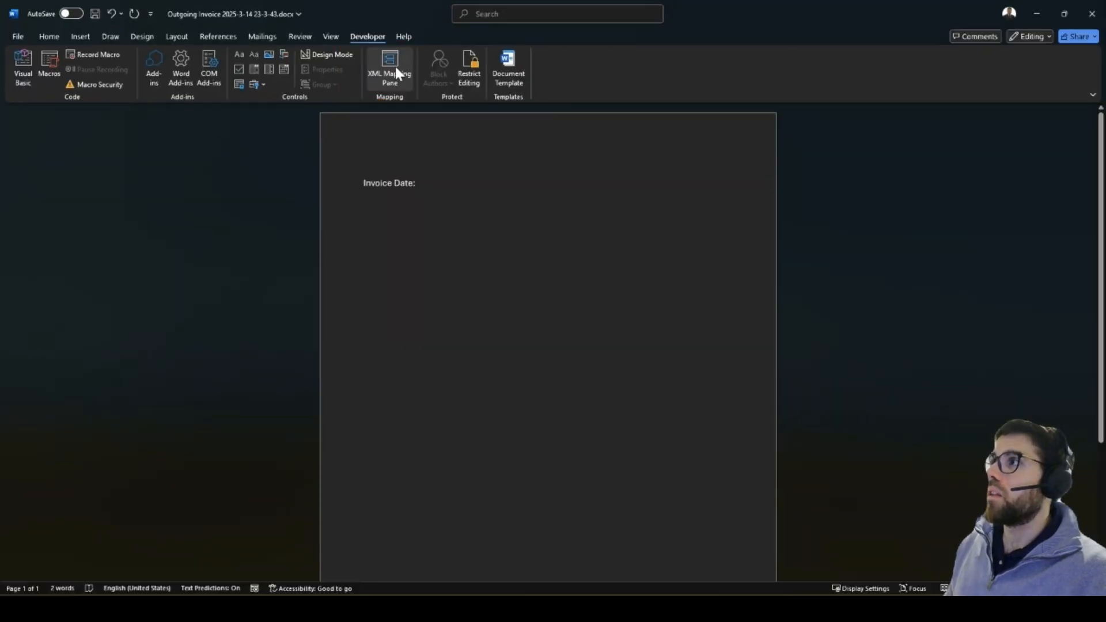
Open the XML Mapping pane and review the custom XML parts, including the CRM abg_invoice part
click(390, 69)
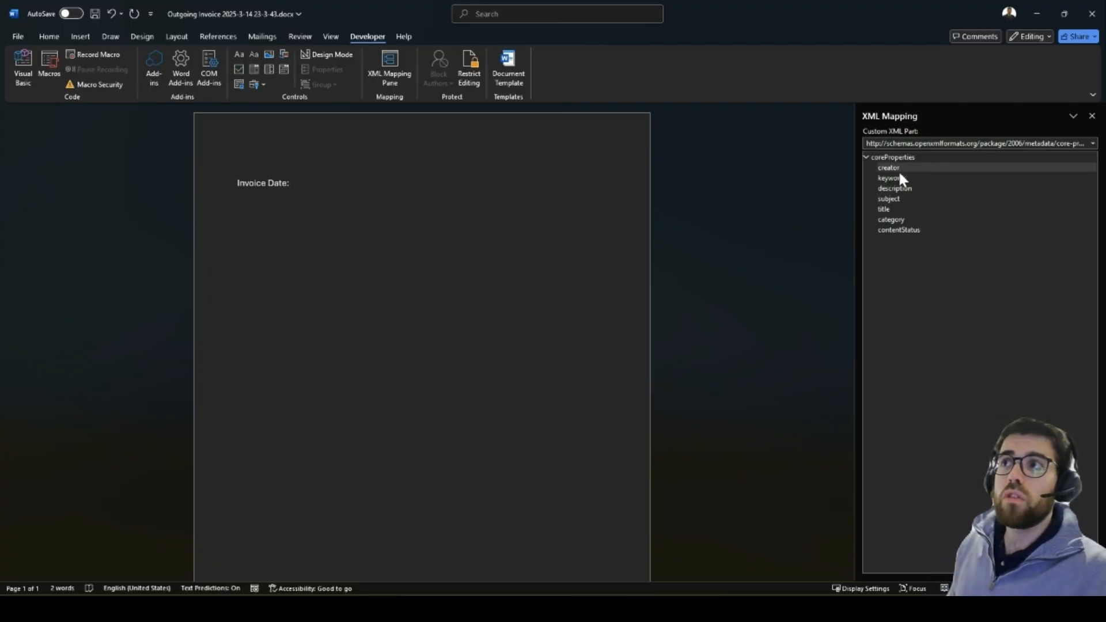
click(1092, 142)
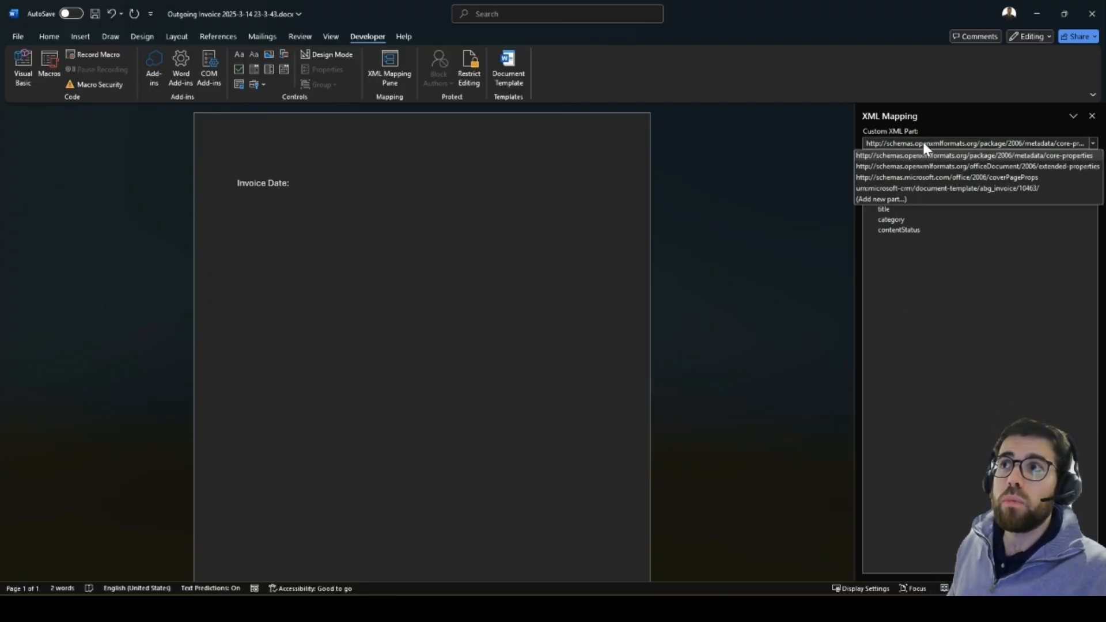
mouse_move(1033, 153)
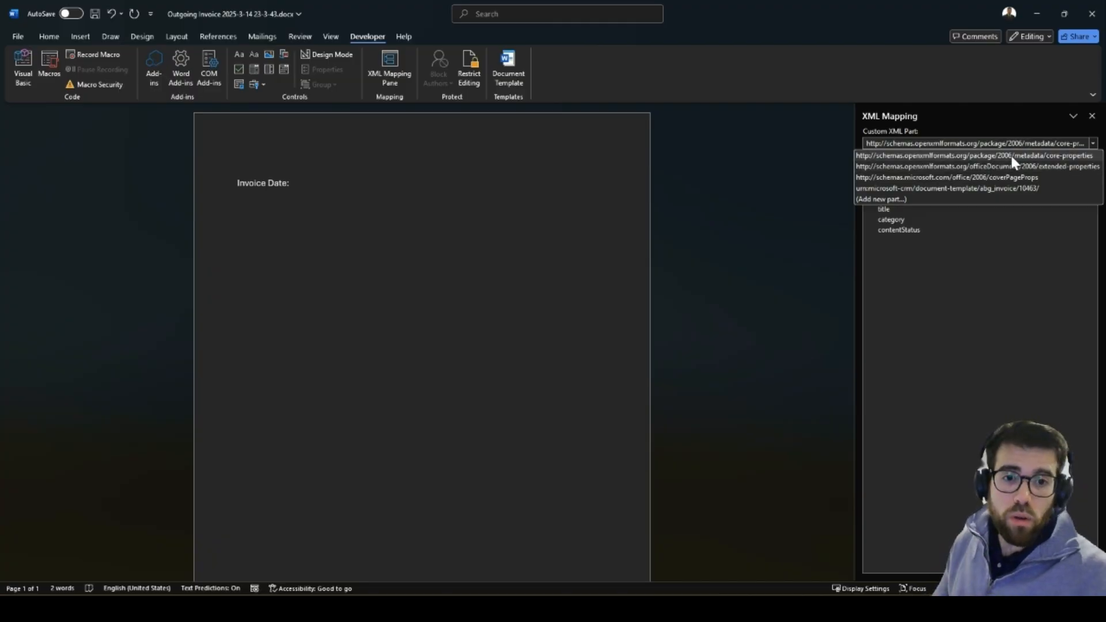
mouse_move(998, 165)
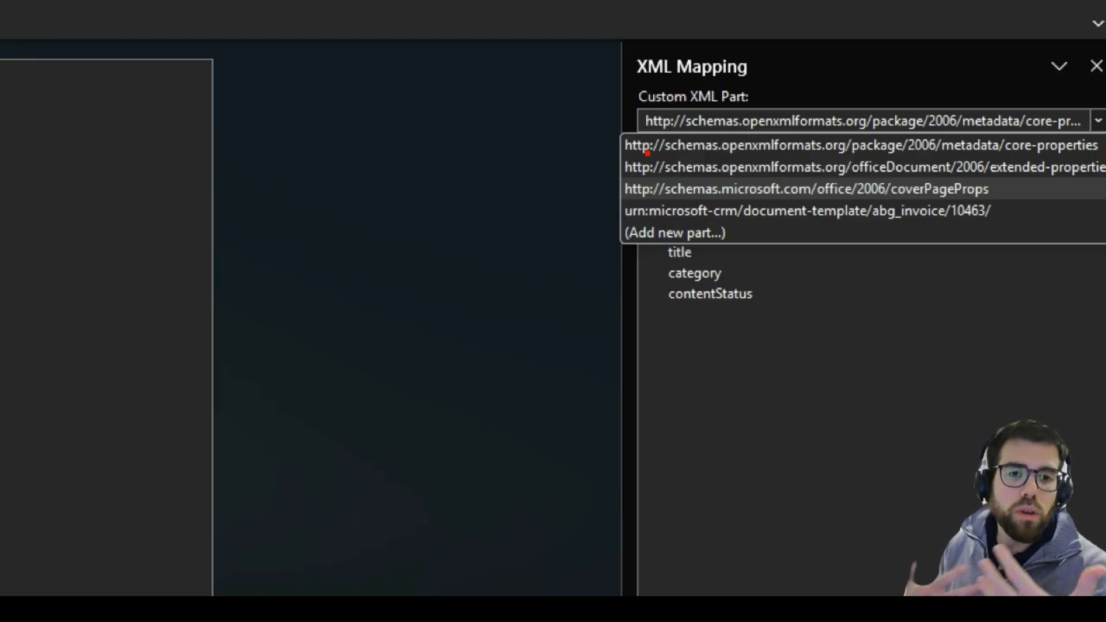
mouse_move(603, 201)
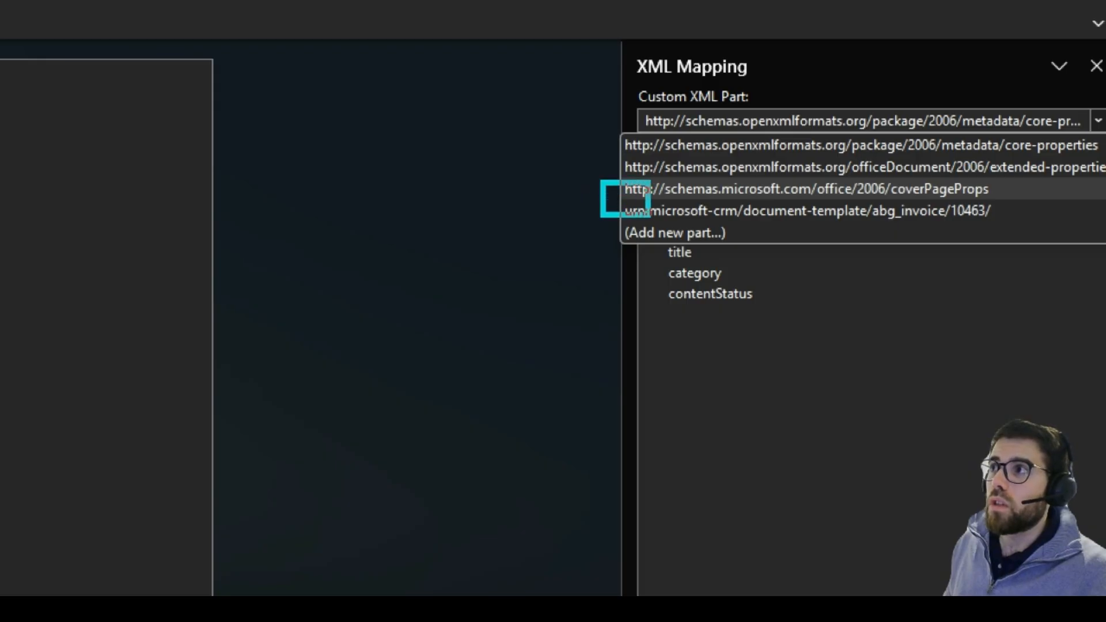
click(846, 145)
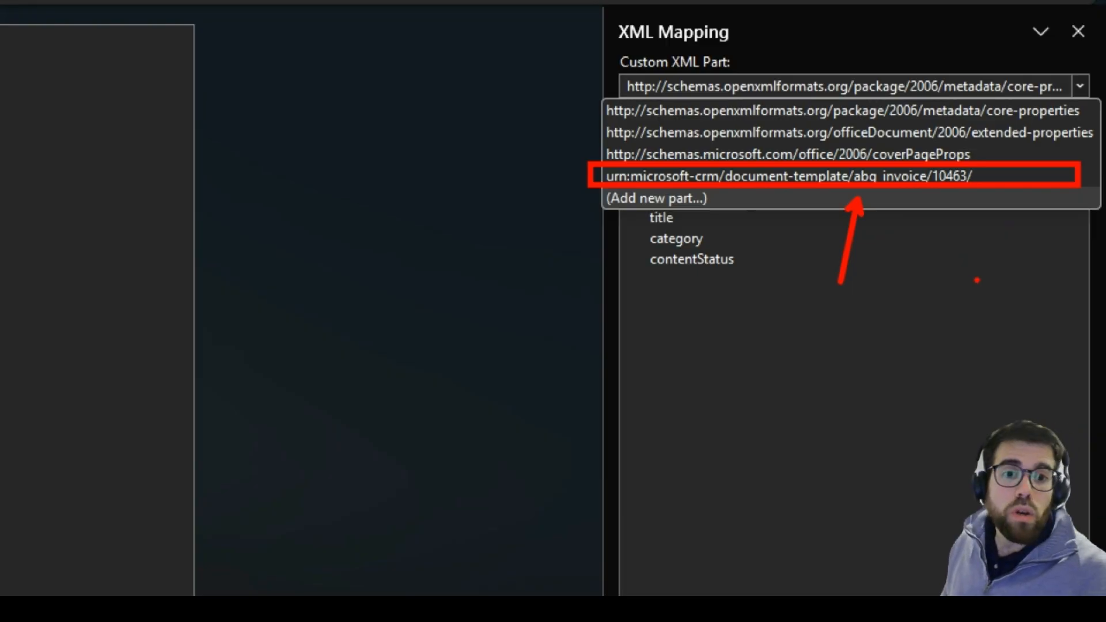
click(839, 110)
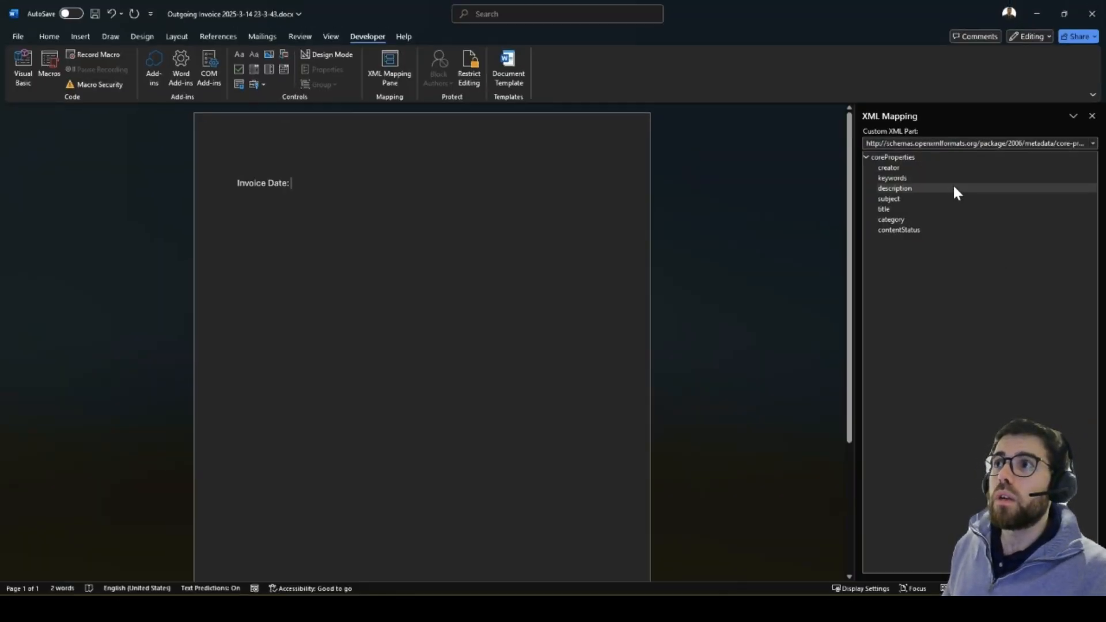
click(1093, 143)
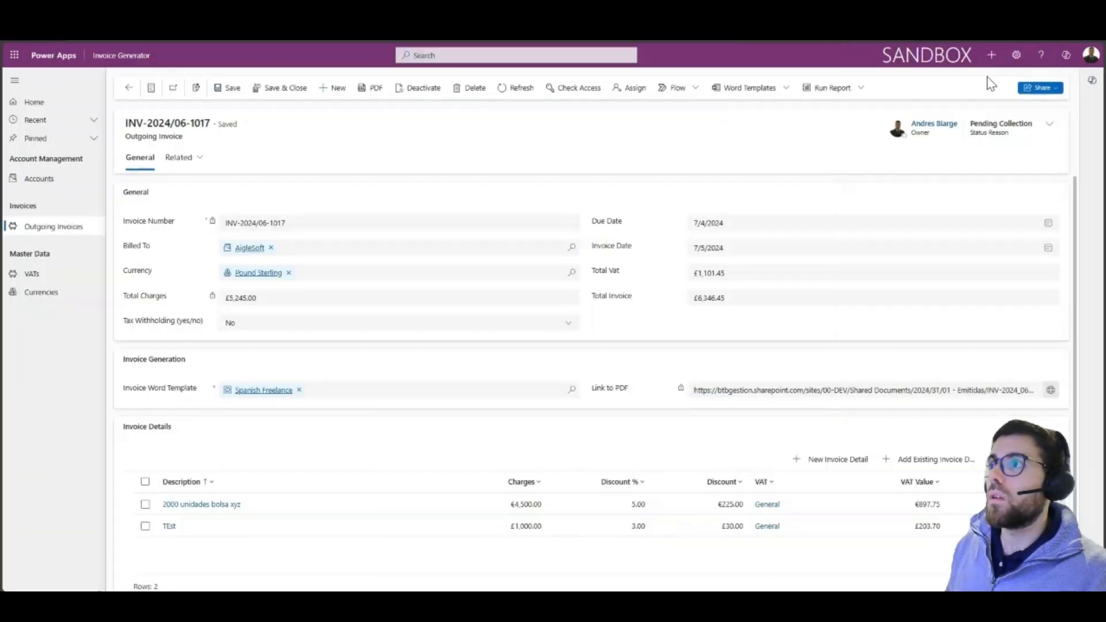
click(750, 87)
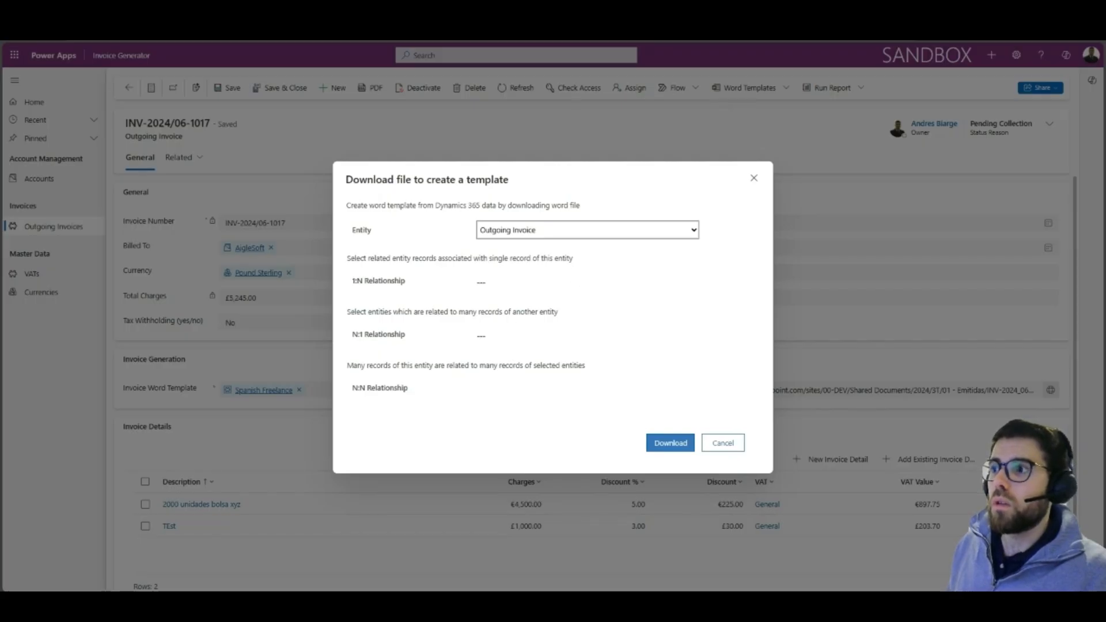
click(669, 443)
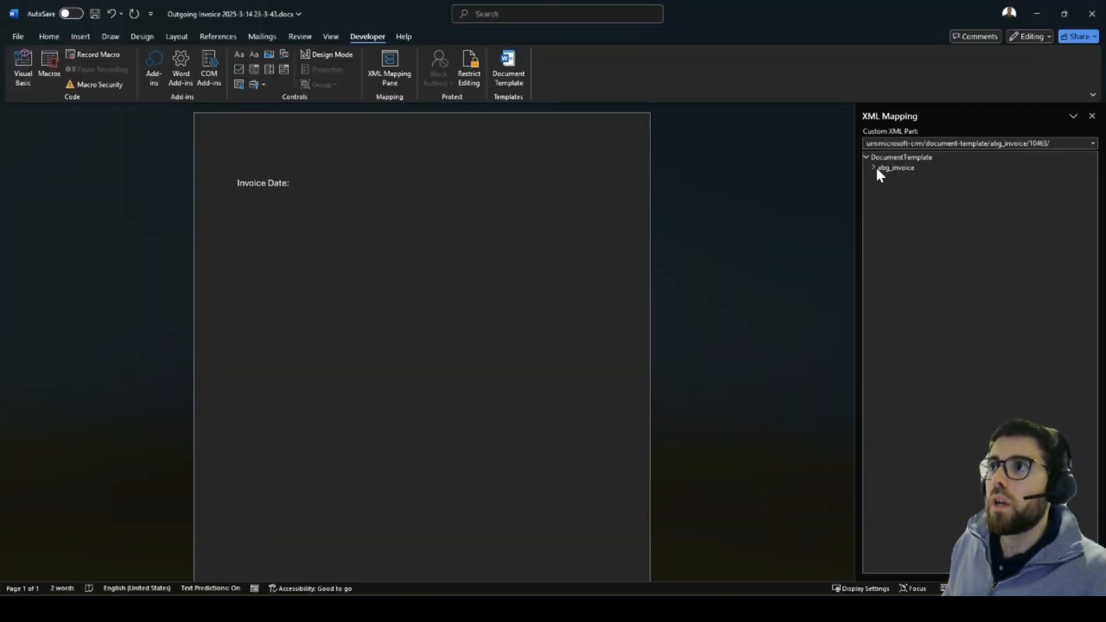
Insert a plain text content control mapped to abg_invoicedate after 'Invoice Date:'
click(873, 167)
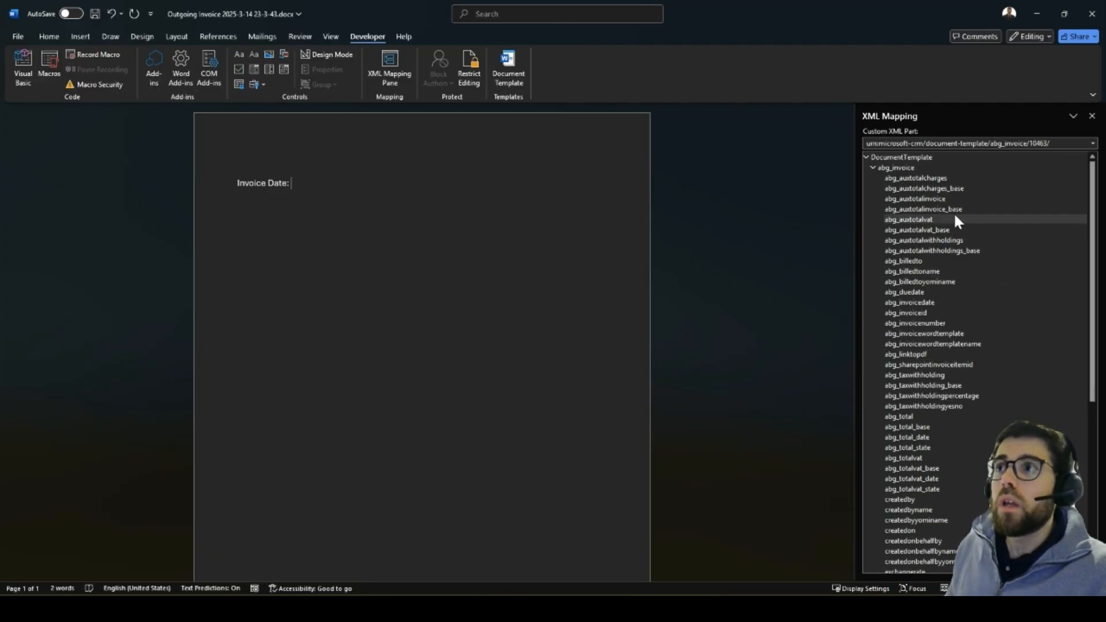
scroll(down, 3)
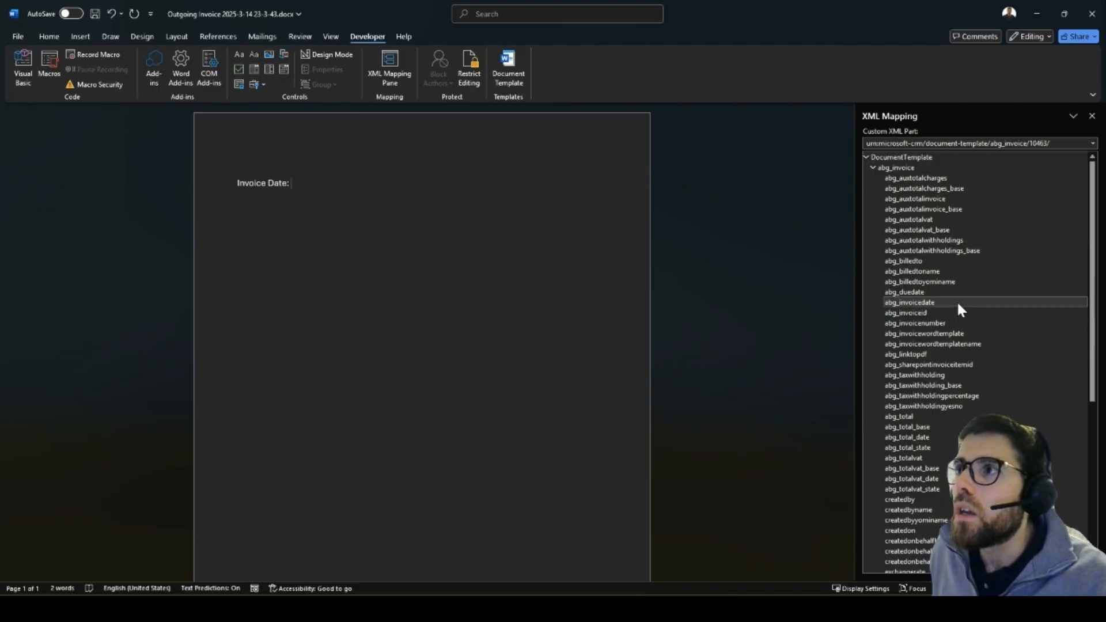
right_click(910, 302)
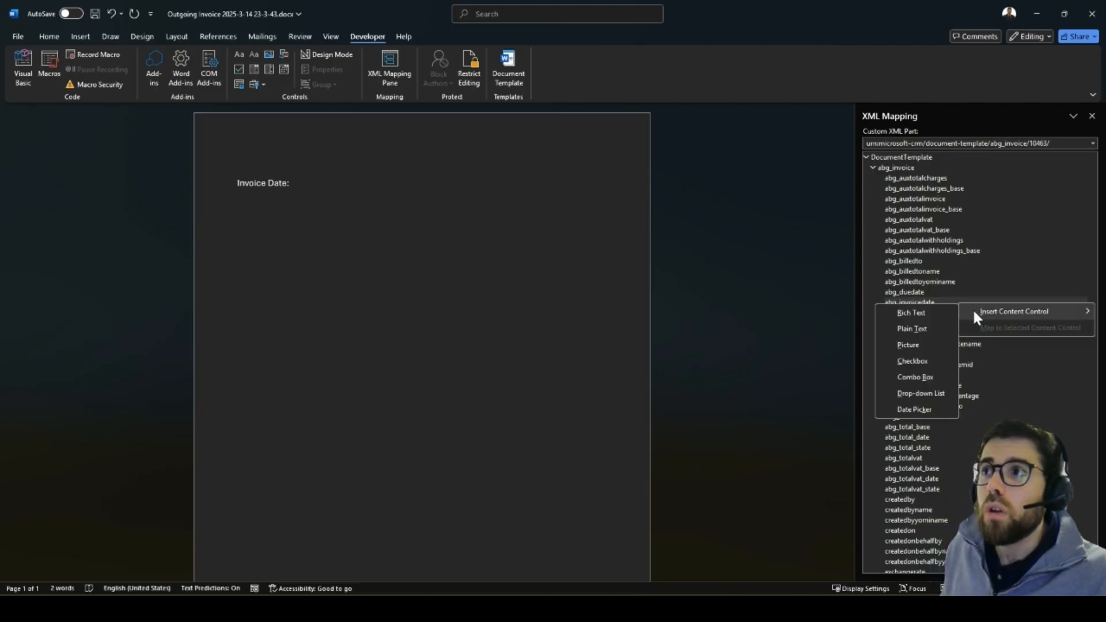
mouse_move(926, 342)
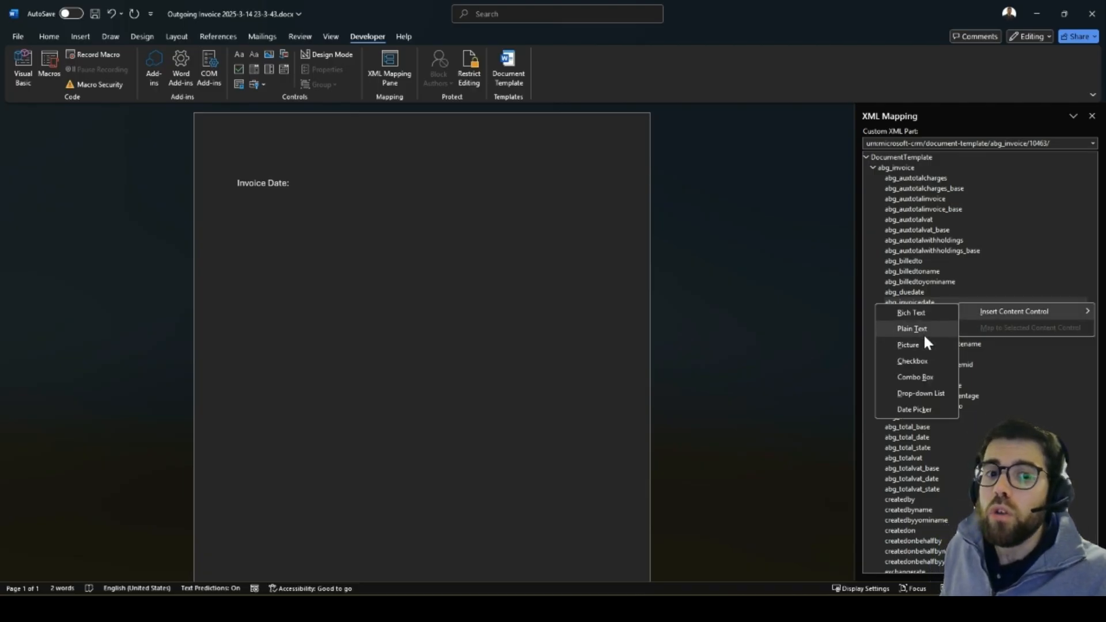
click(912, 327)
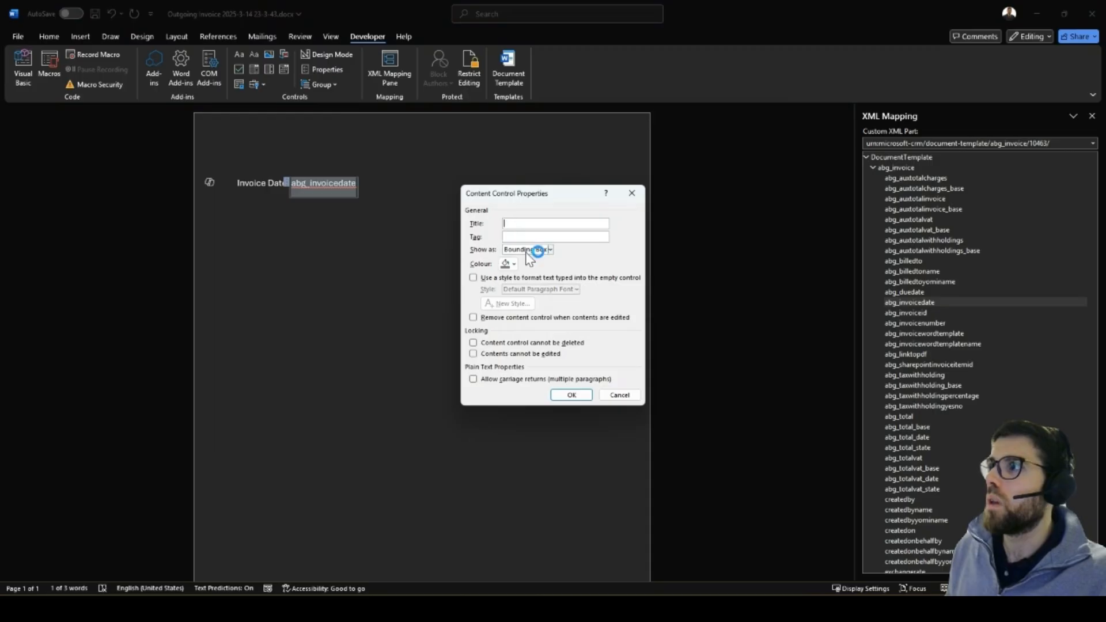
click(571, 395)
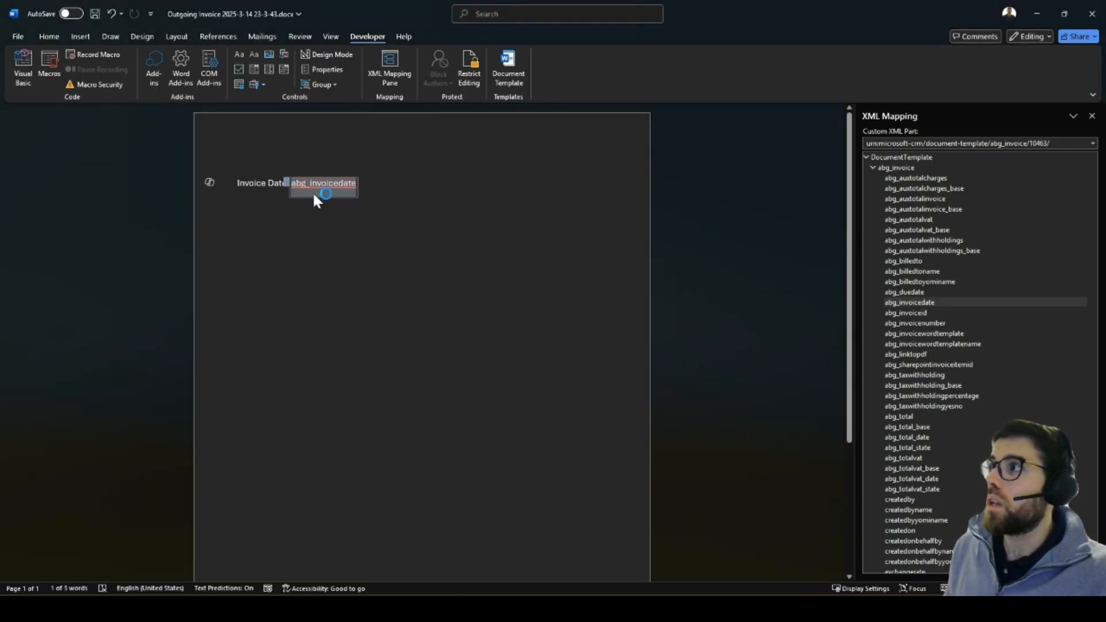
right_click(322, 182)
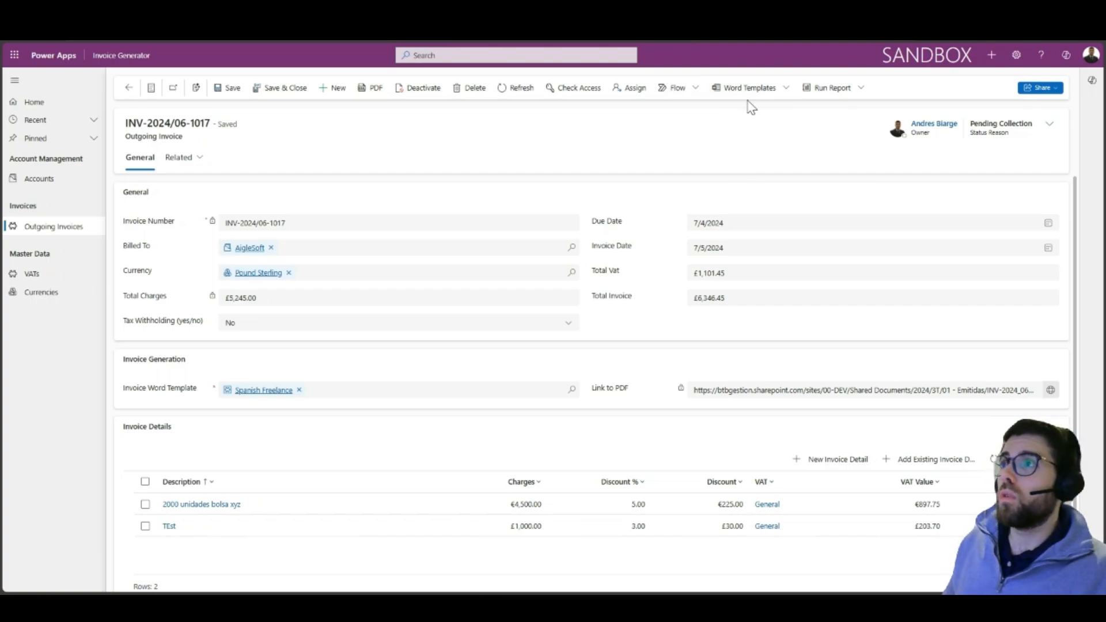
From the invoice's Word Templates list, go to the environment's template settings
click(748, 87)
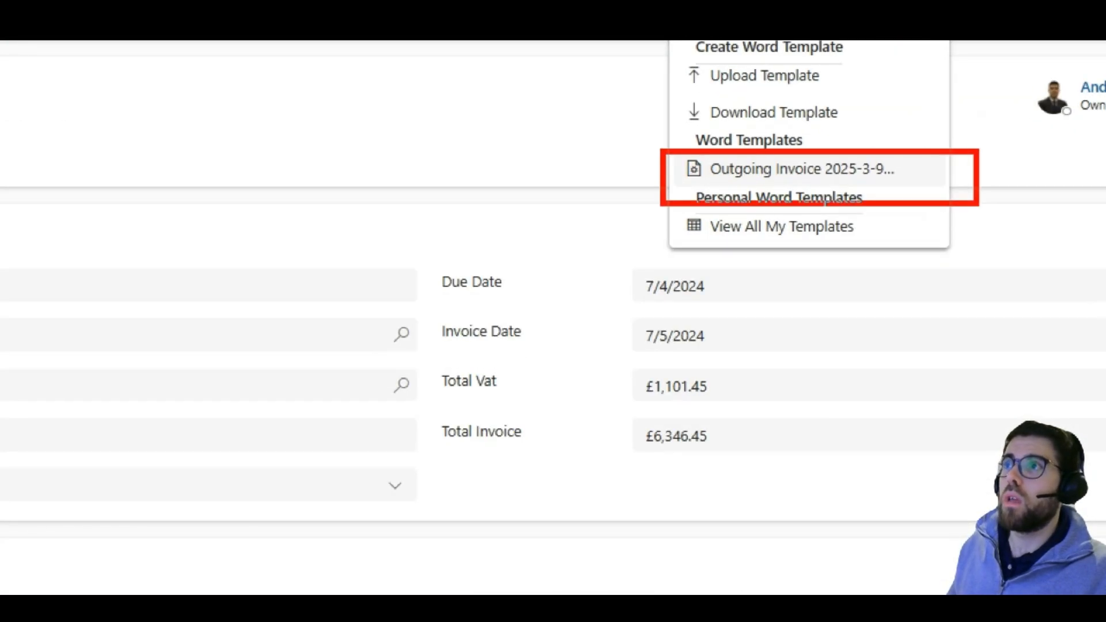
click(798, 169)
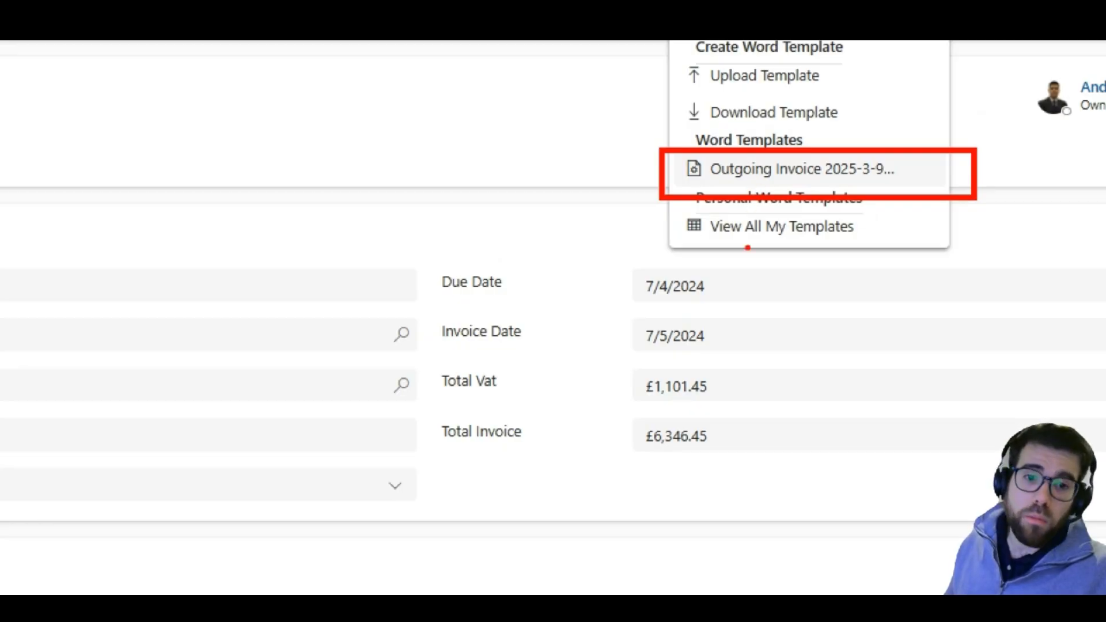
click(797, 168)
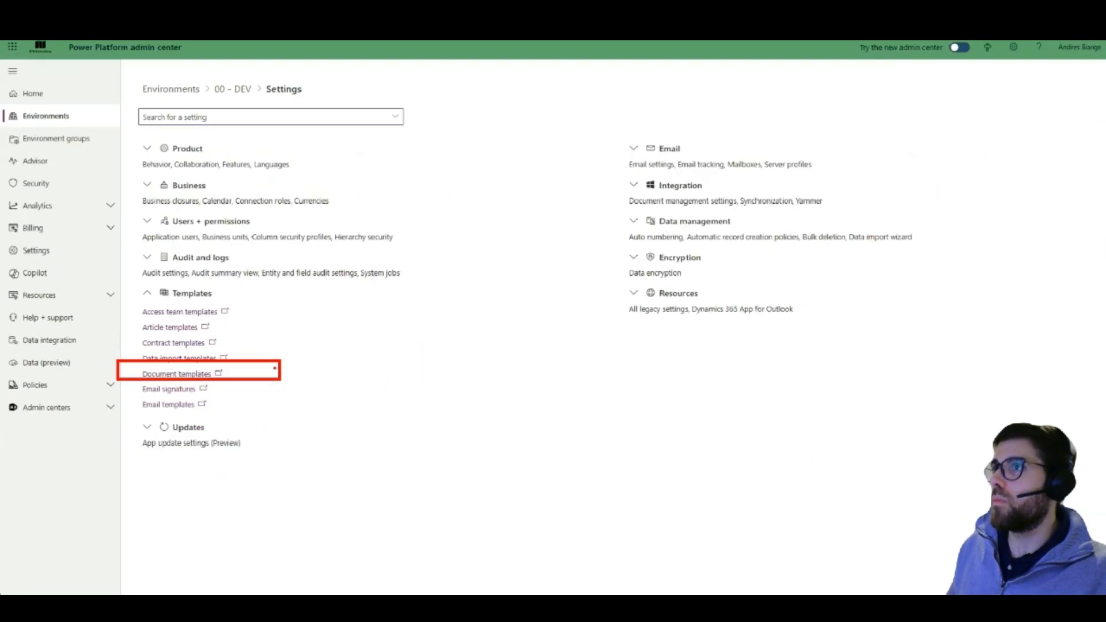
Open Document templates and download the existing Outgoing Invoice template
click(176, 374)
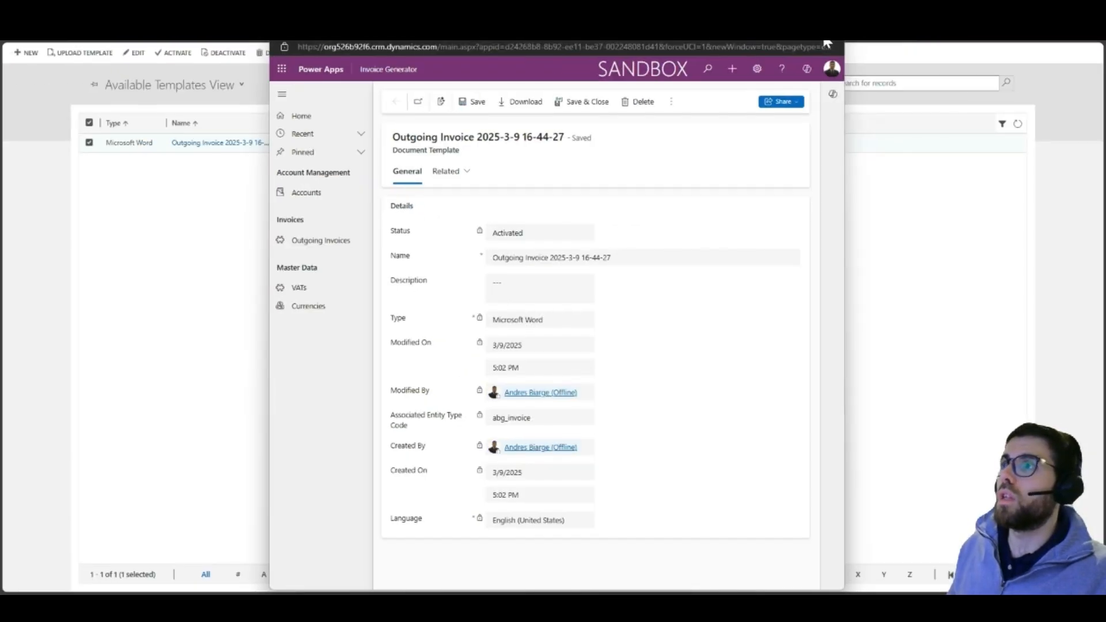
click(826, 44)
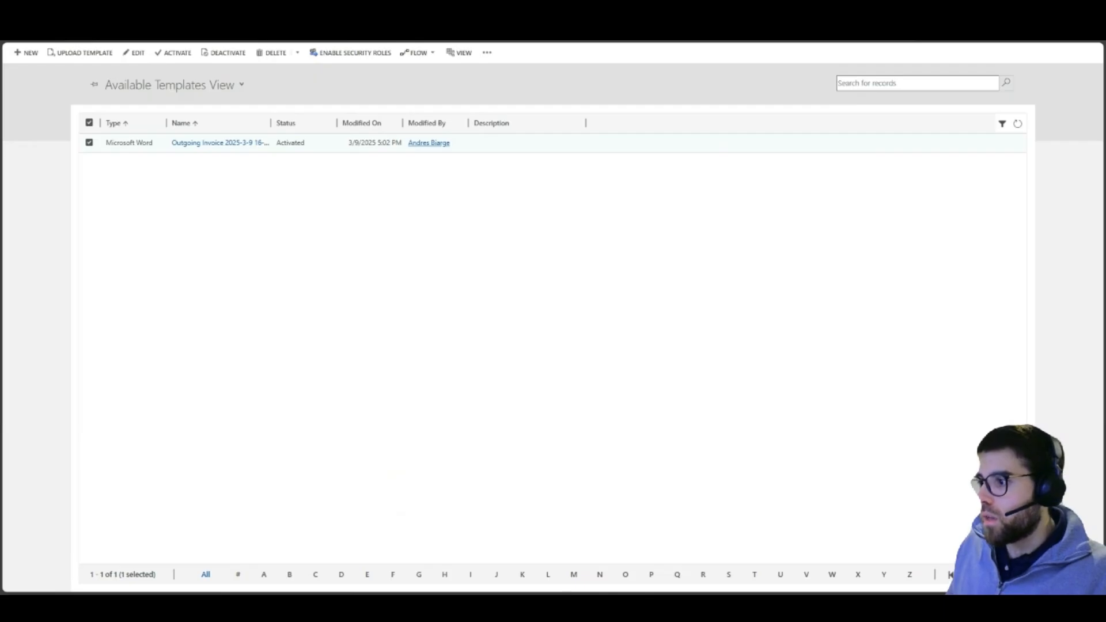
click(220, 142)
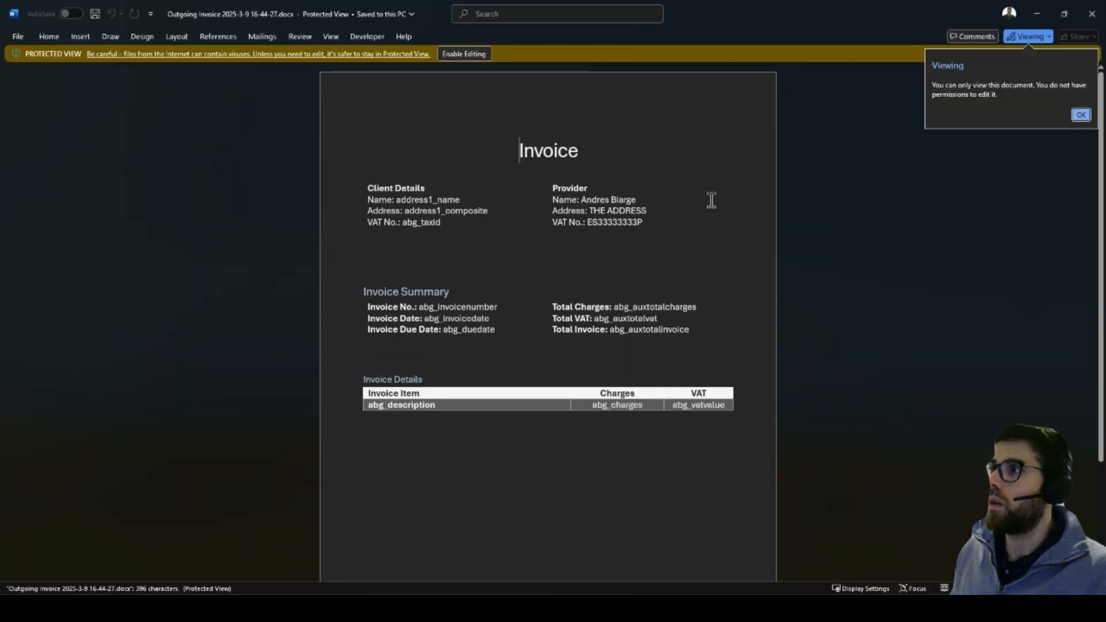
Dismiss the read-only notice, then reopen the invoice's Word template options in Power Apps
click(1080, 114)
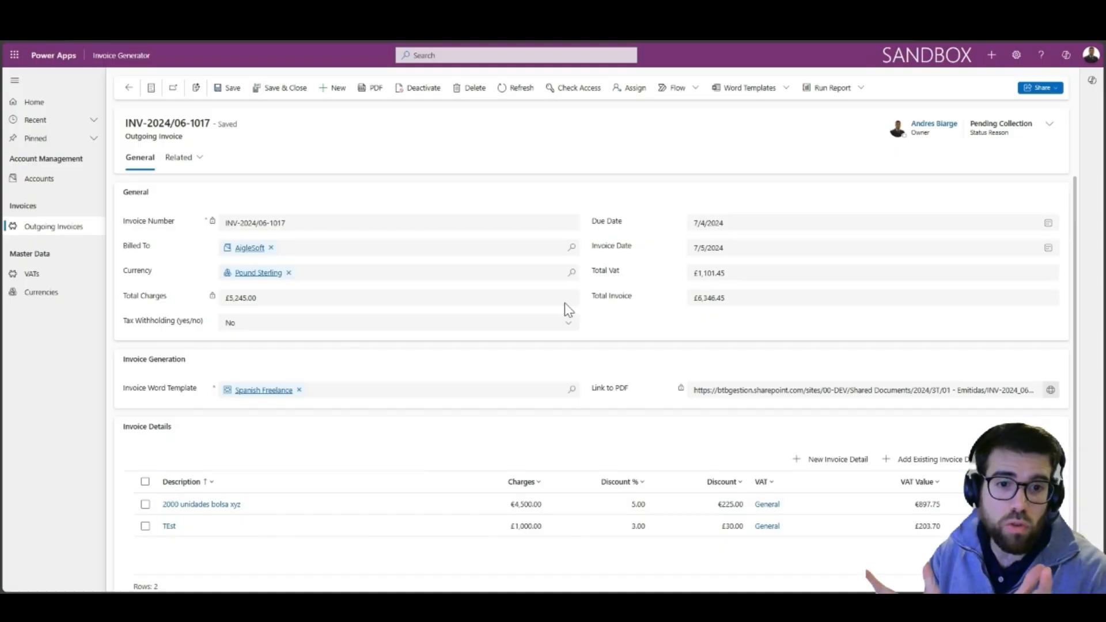
mouse_move(665, 231)
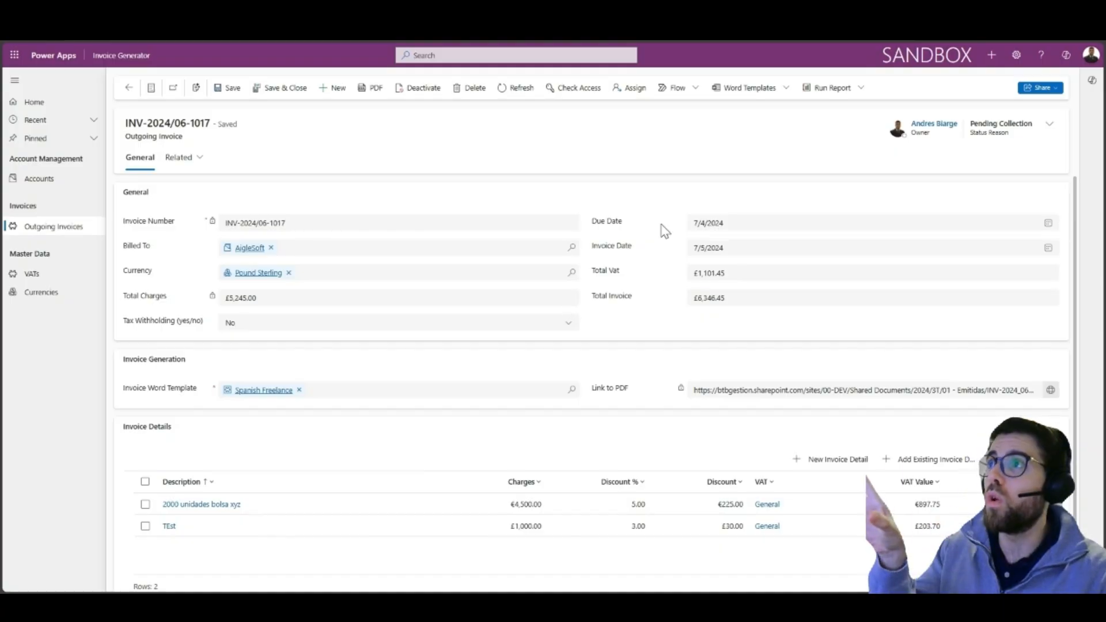
click(749, 87)
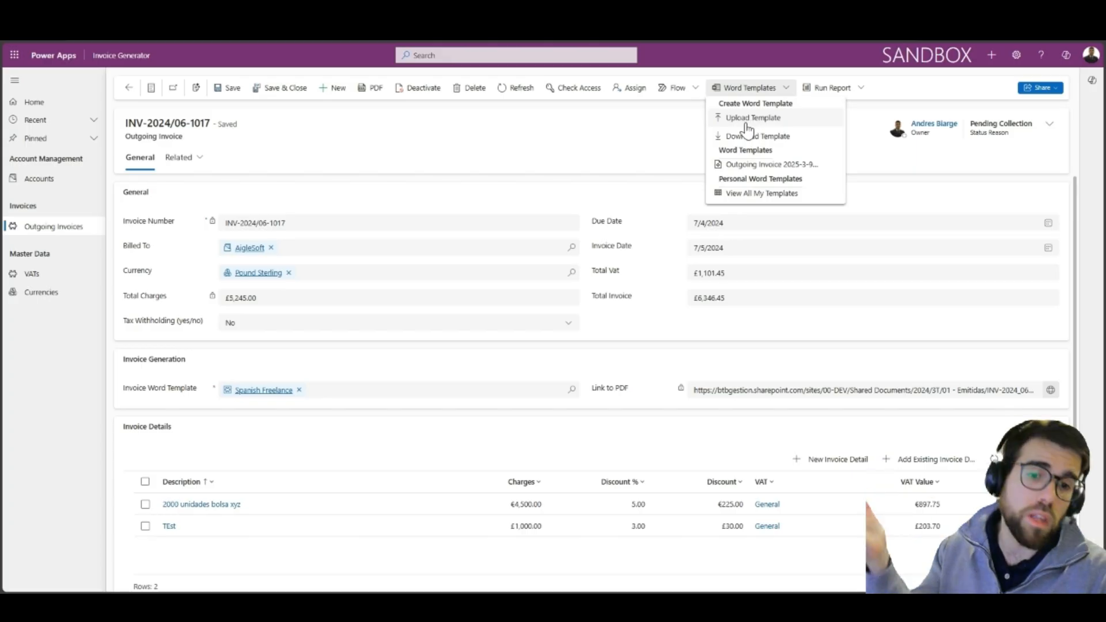